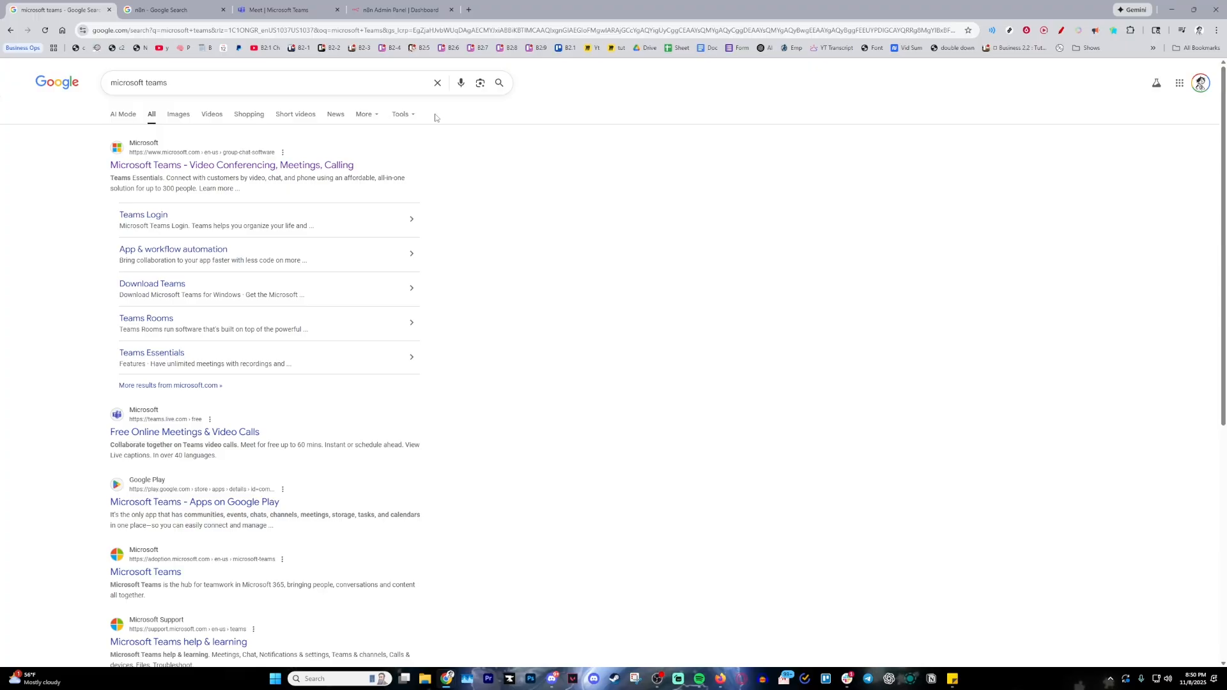
mouse_move(596, 128)
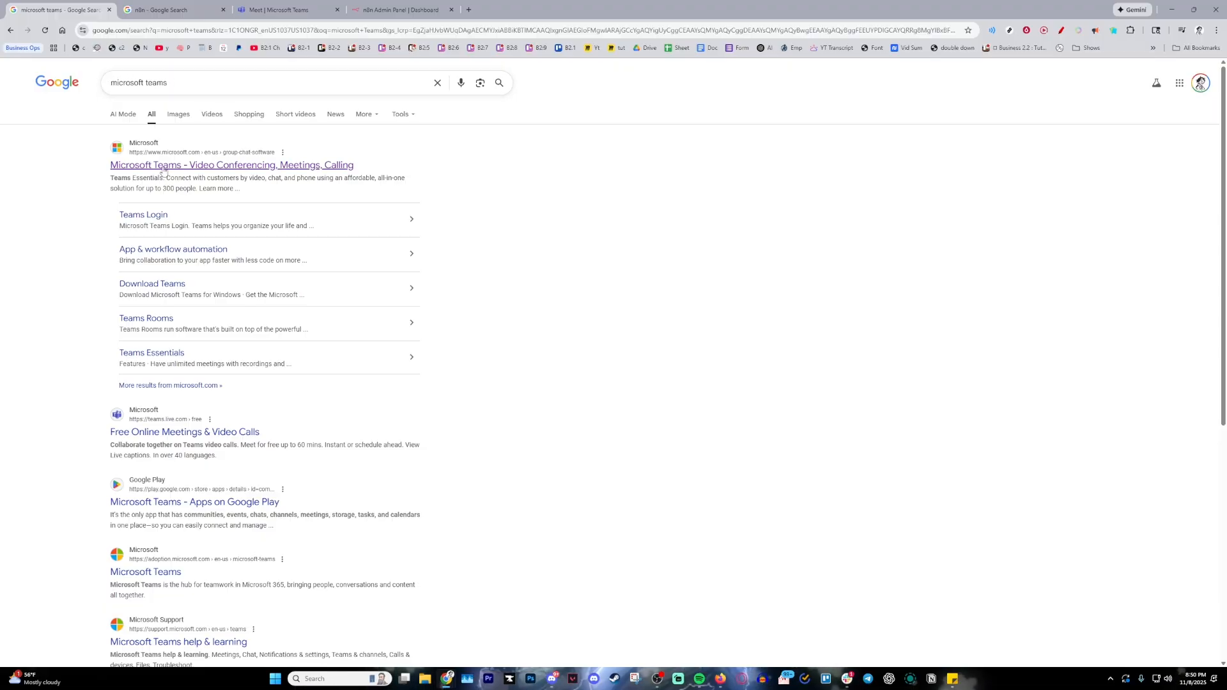
Step: View the Microsoft Teams Meet page, then return to the Google results for n8n
left_click(287, 10)
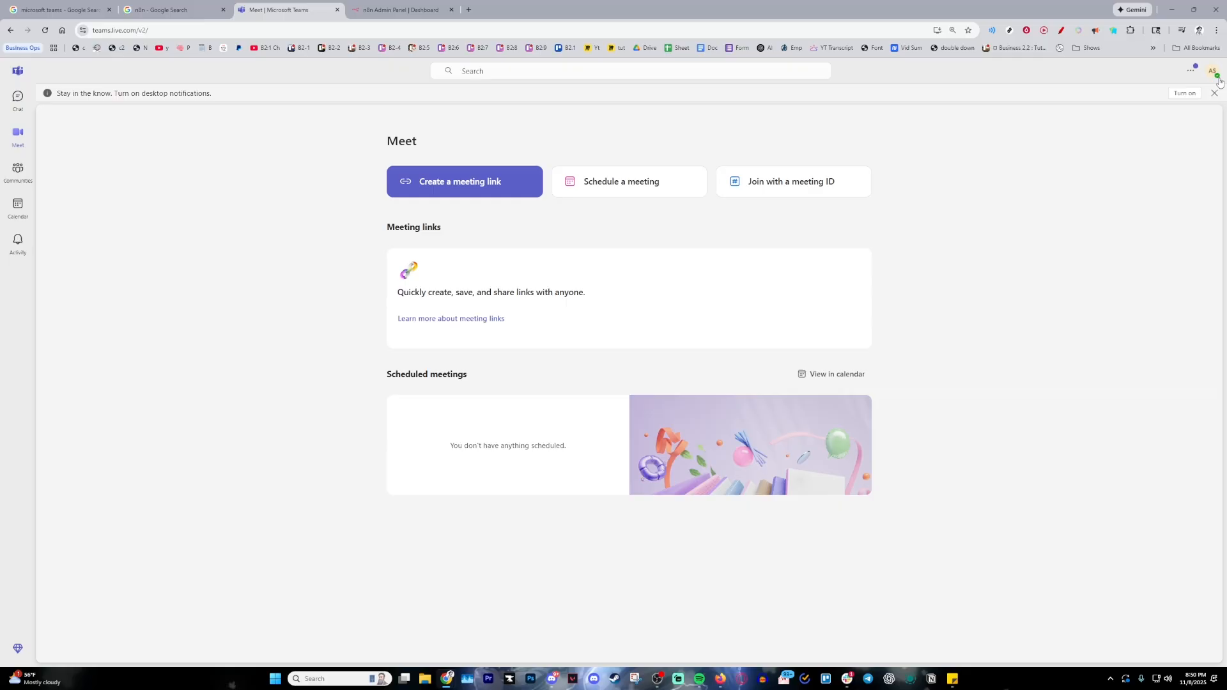
mouse_move(1039, 213)
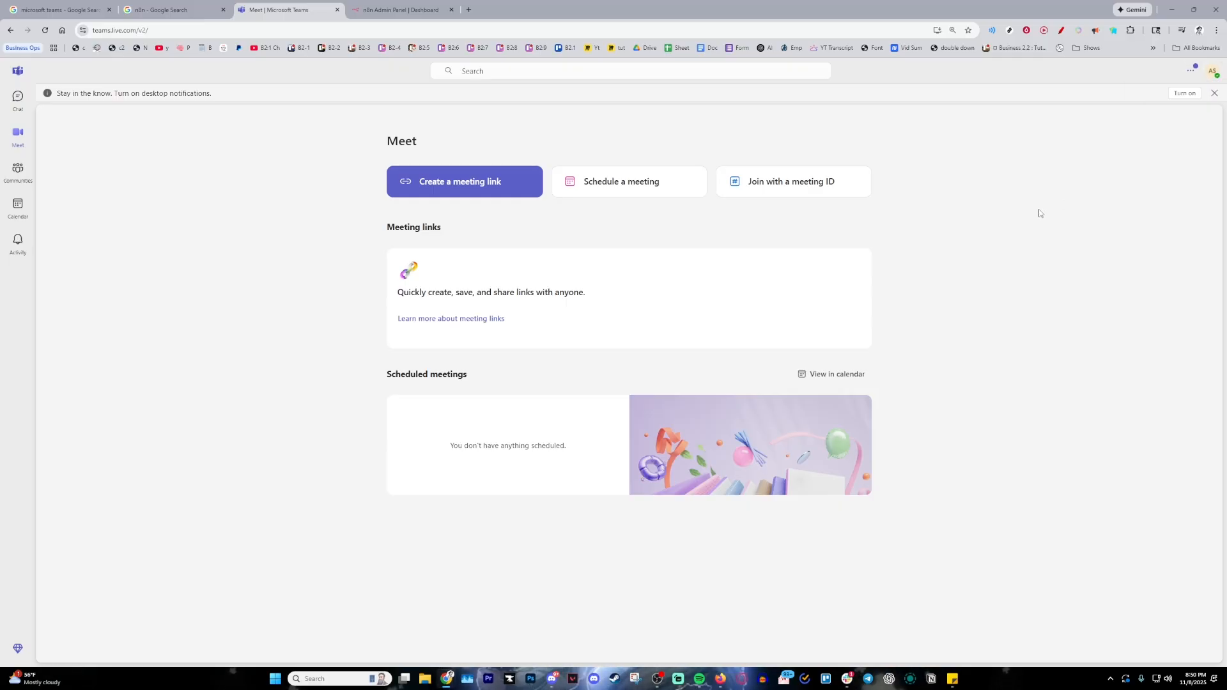
mouse_move(1012, 210)
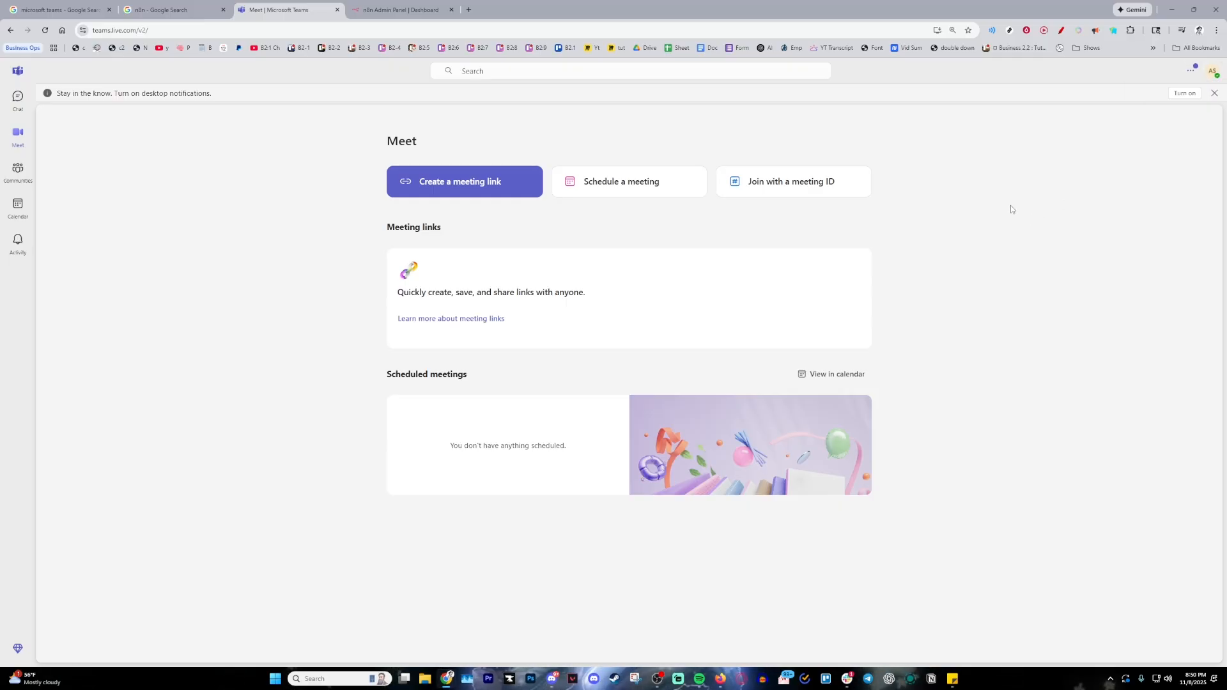
mouse_move(1160, 135)
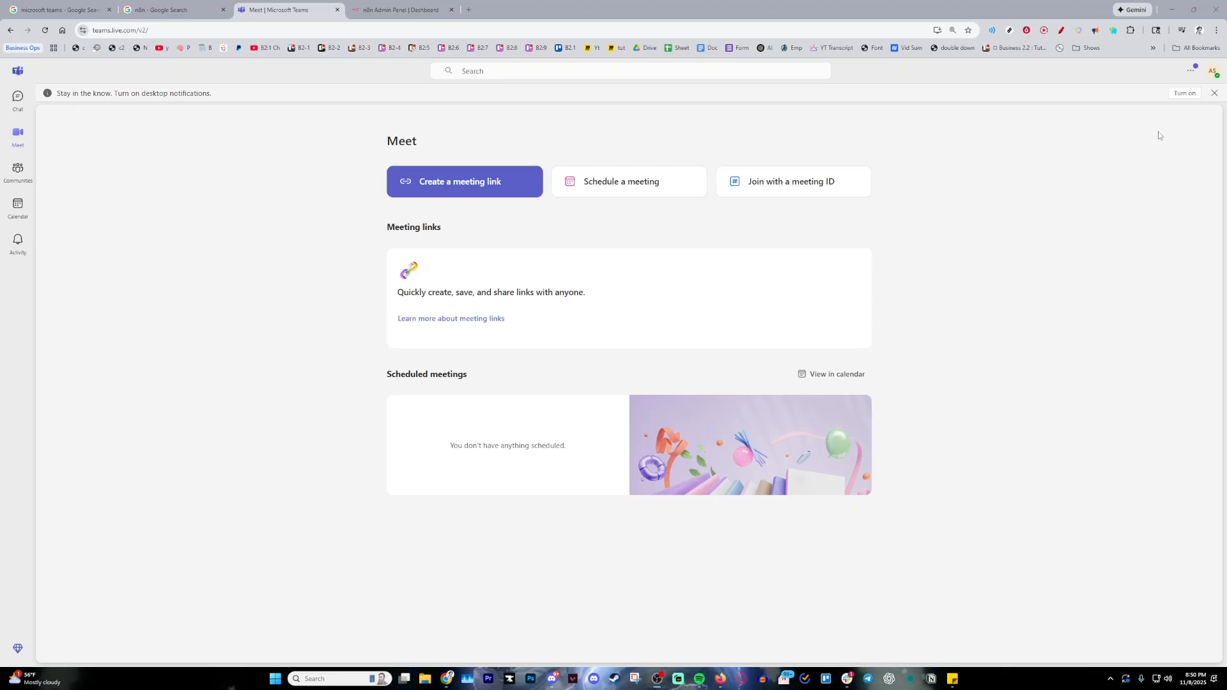
mouse_move(154, 71)
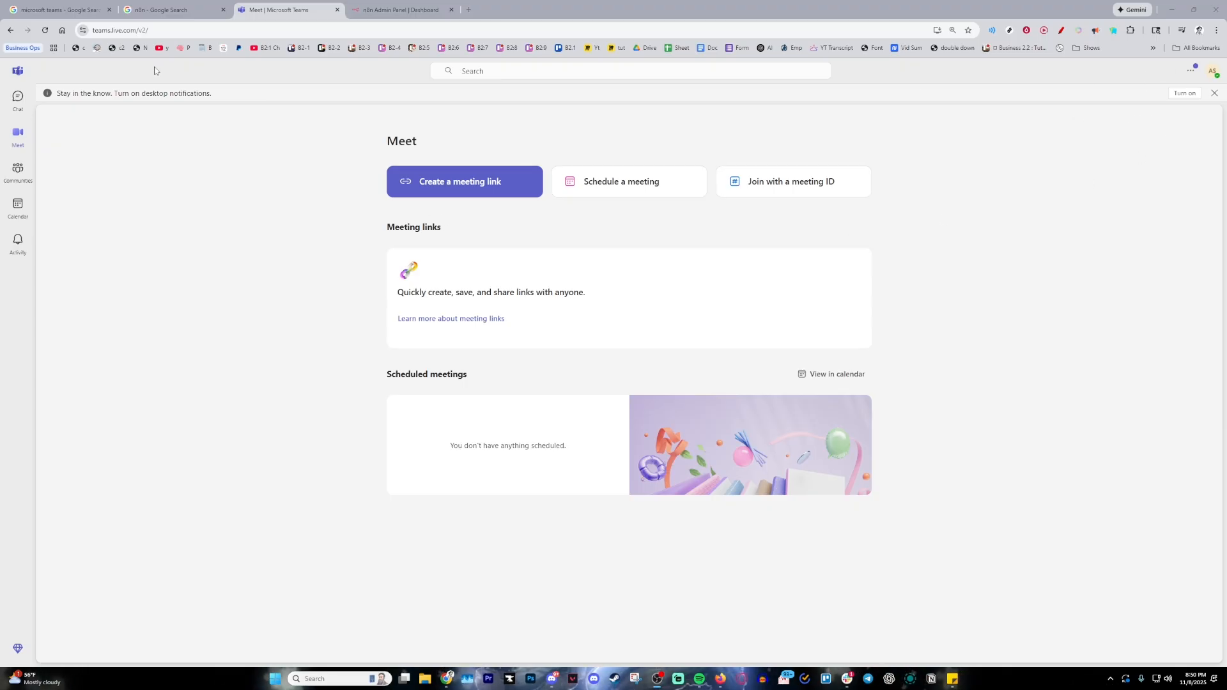
mouse_move(133, 127)
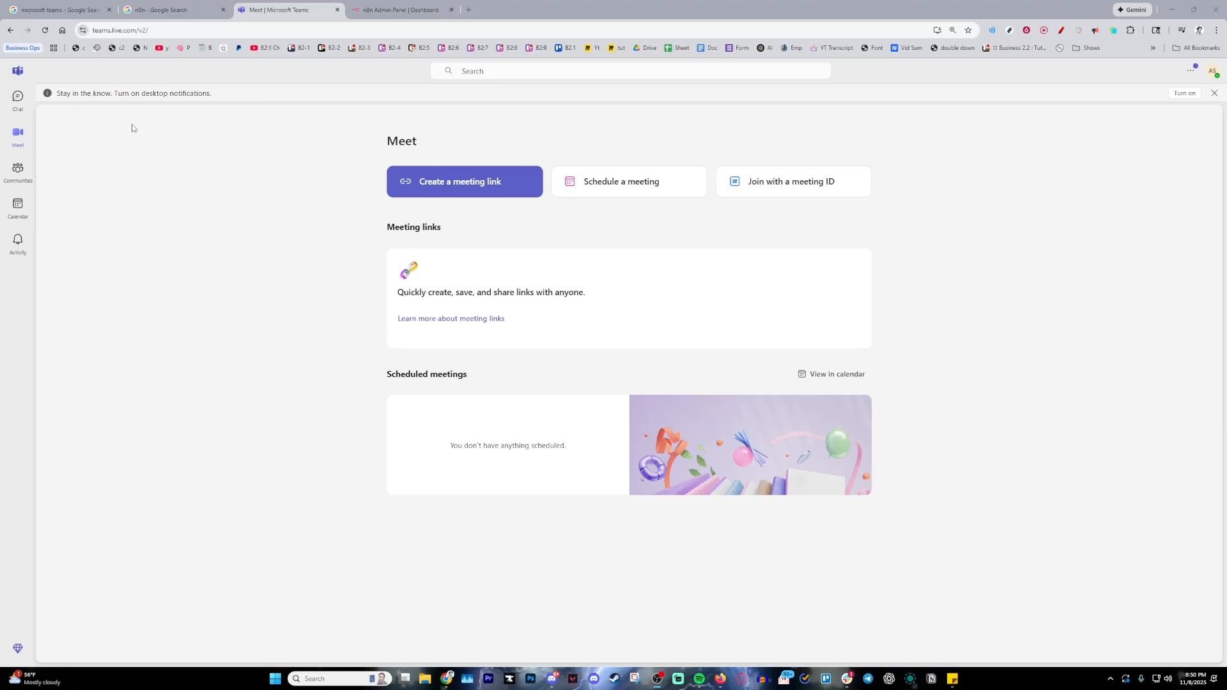
left_click(164, 10)
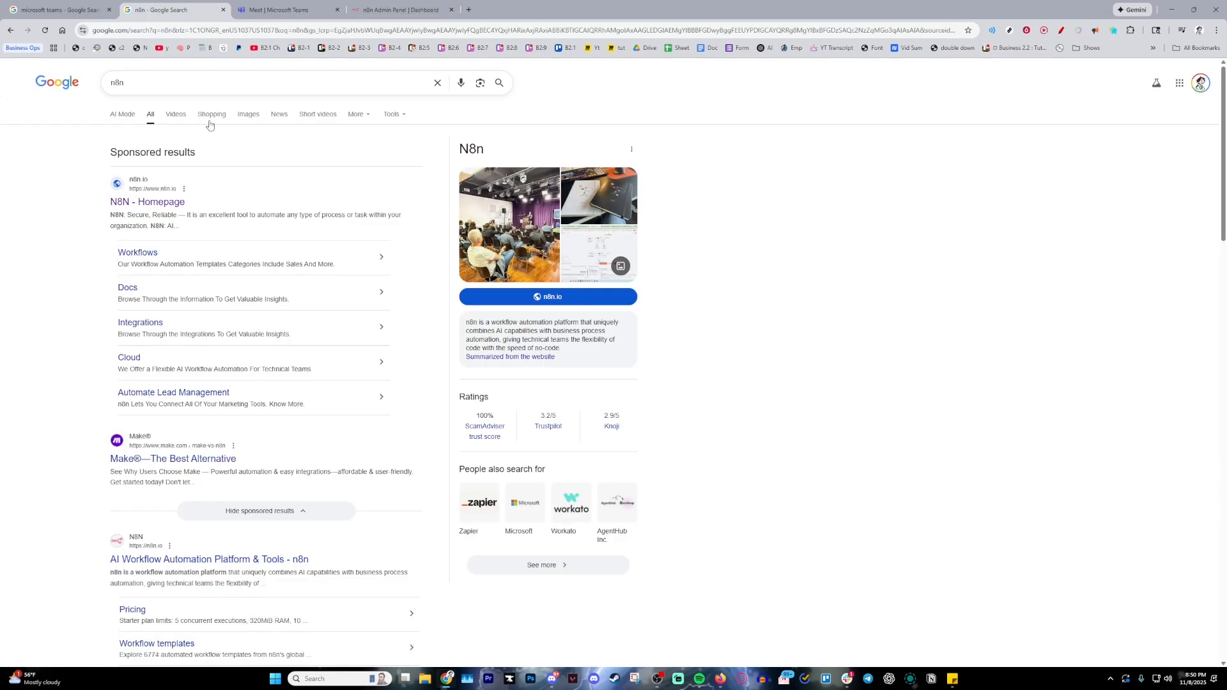
mouse_move(146, 202)
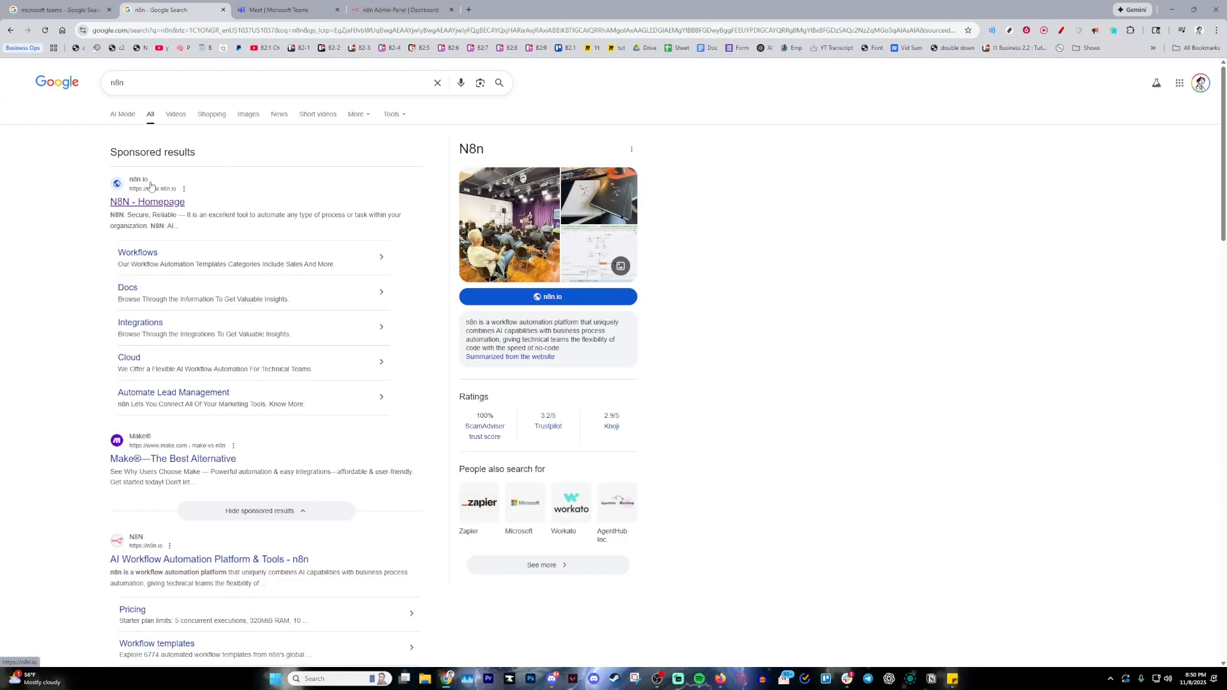
mouse_move(276, 165)
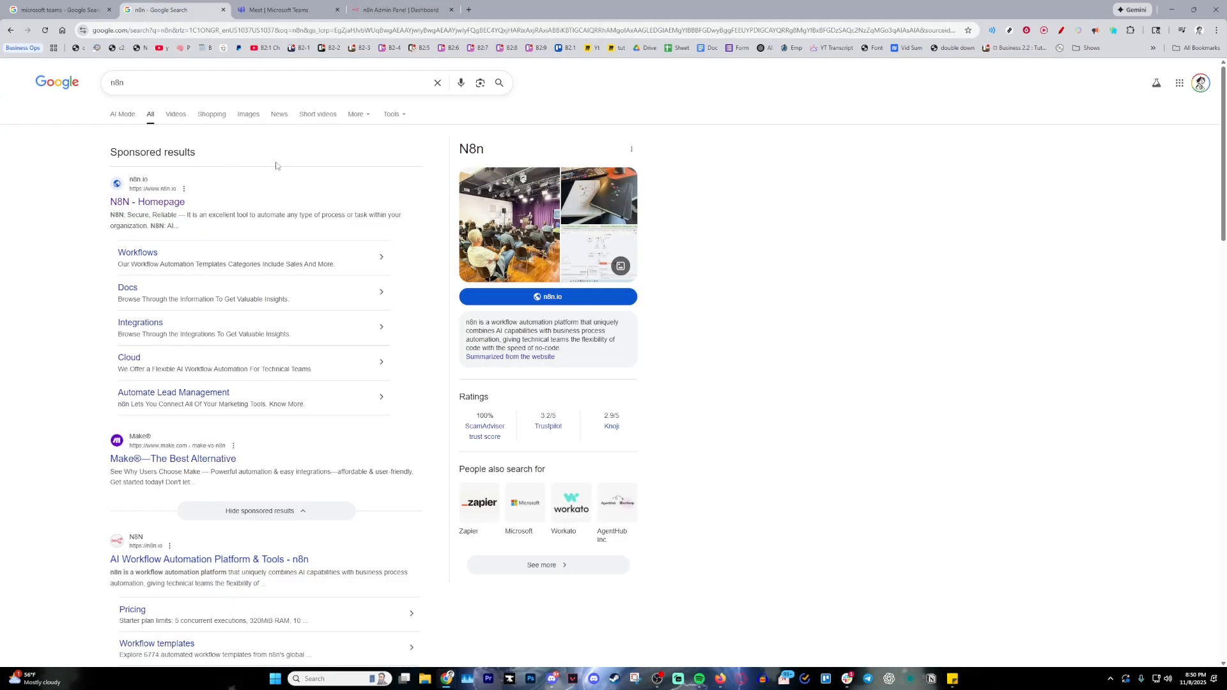
Step: Switch to the n8n Admin Panel dashboard showing the running trial instance
left_click(401, 10)
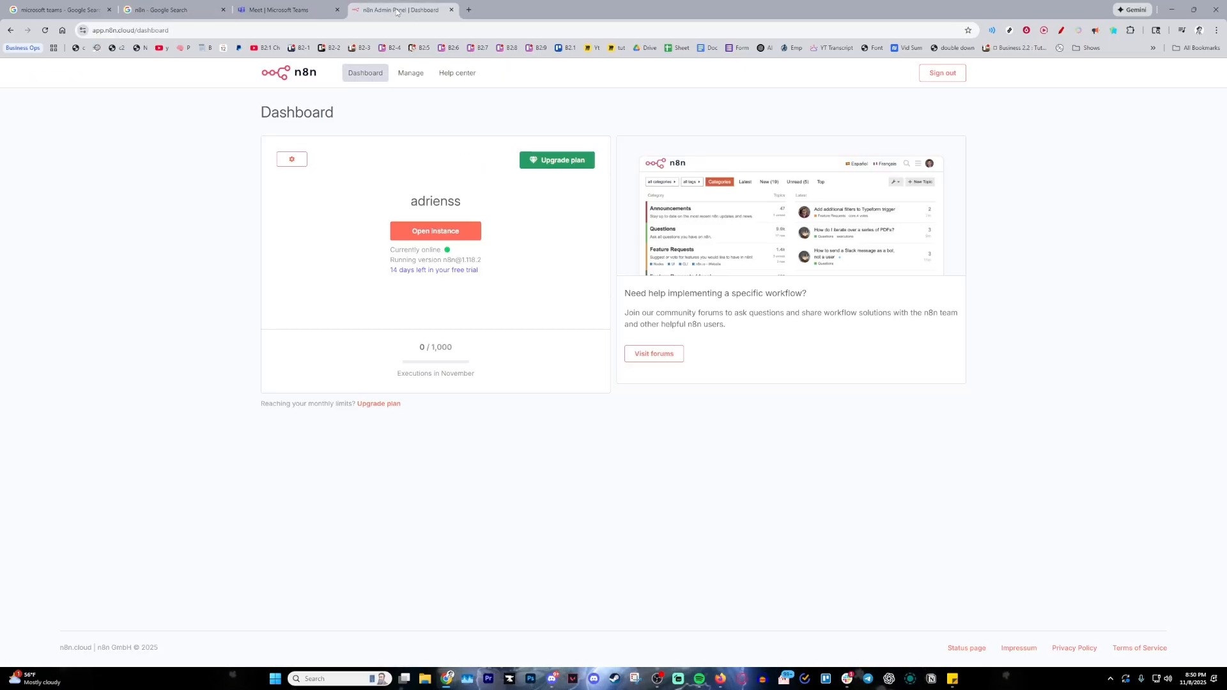
mouse_move(198, 276)
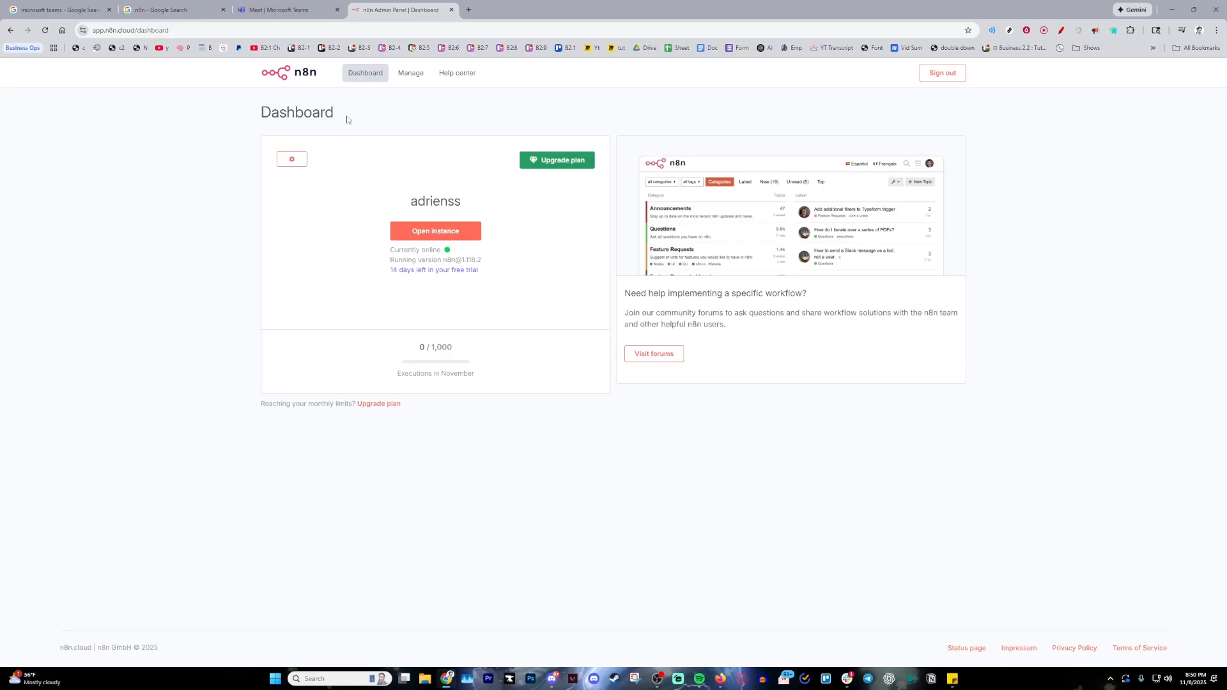
mouse_move(422, 175)
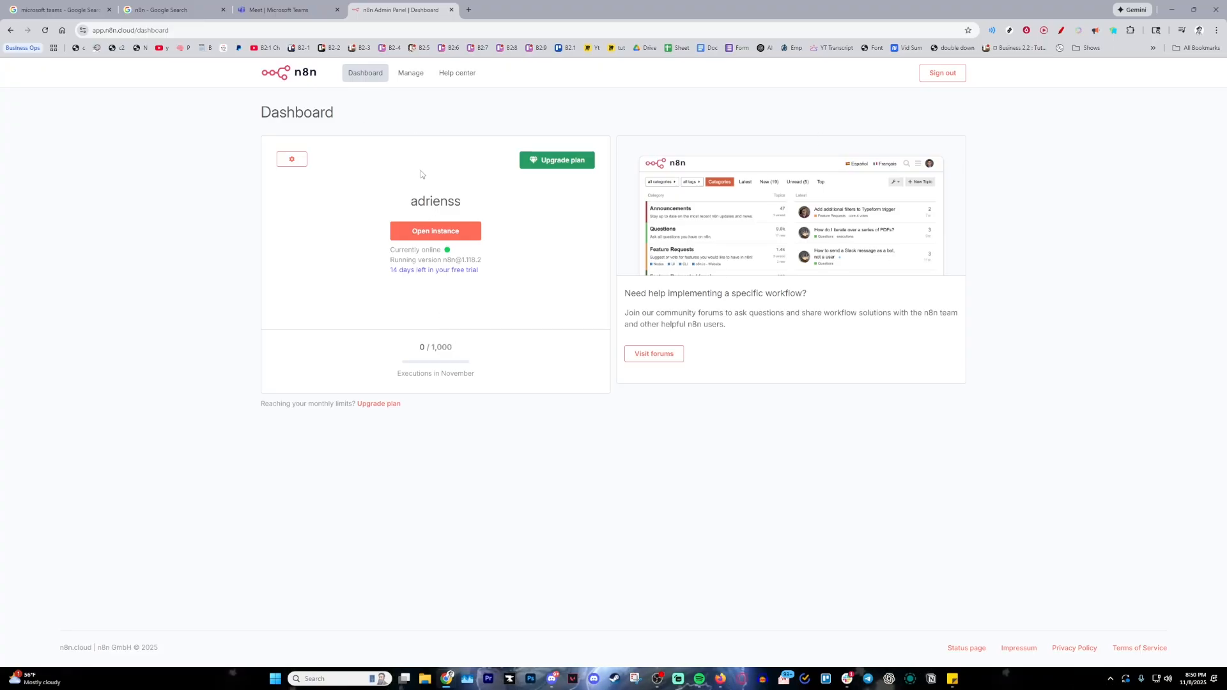
mouse_move(597, 177)
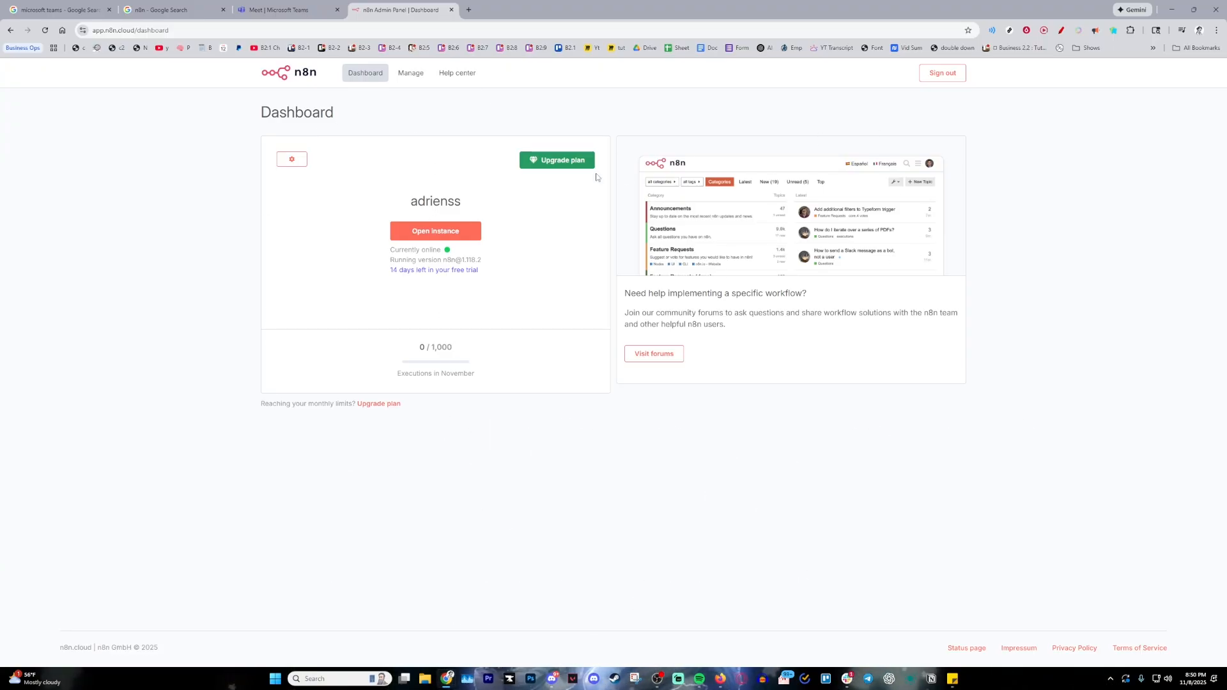
mouse_move(658, 276)
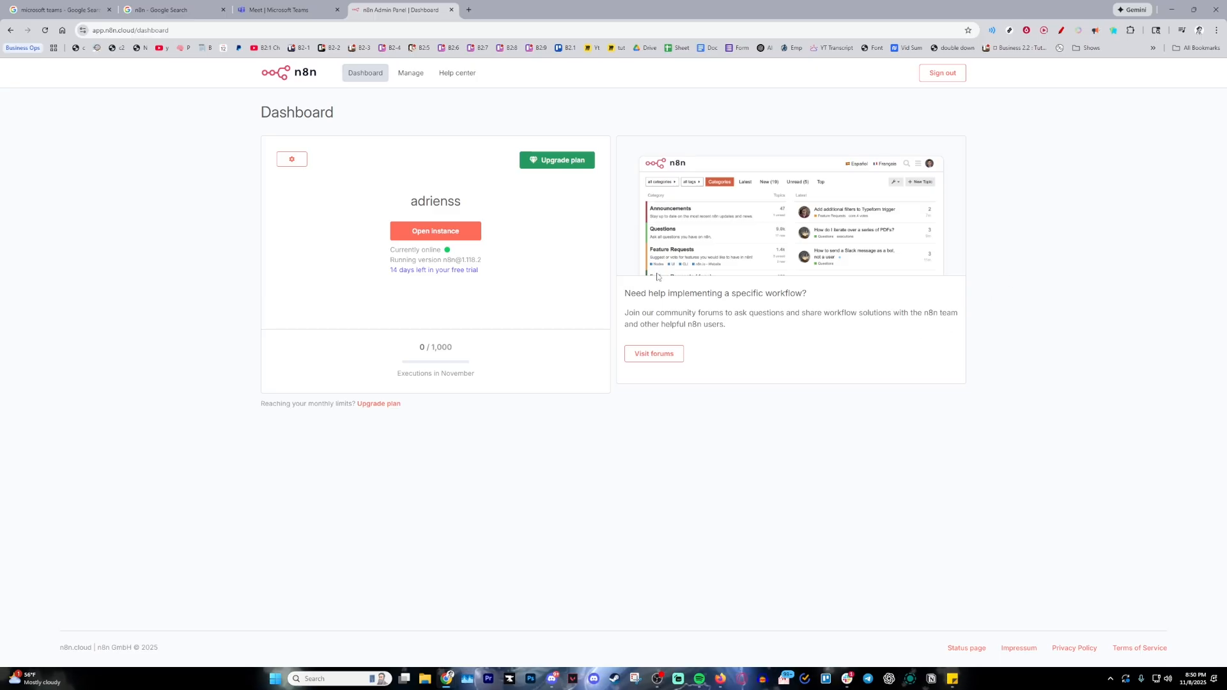
mouse_move(615, 248)
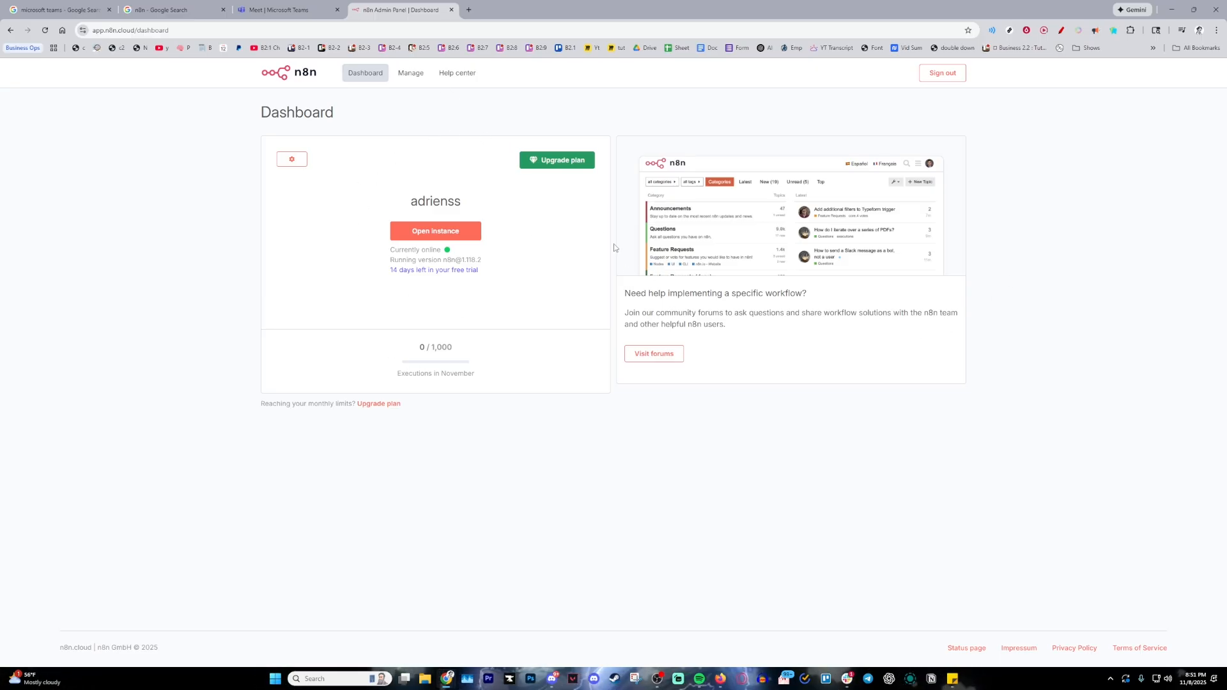
mouse_move(380, 207)
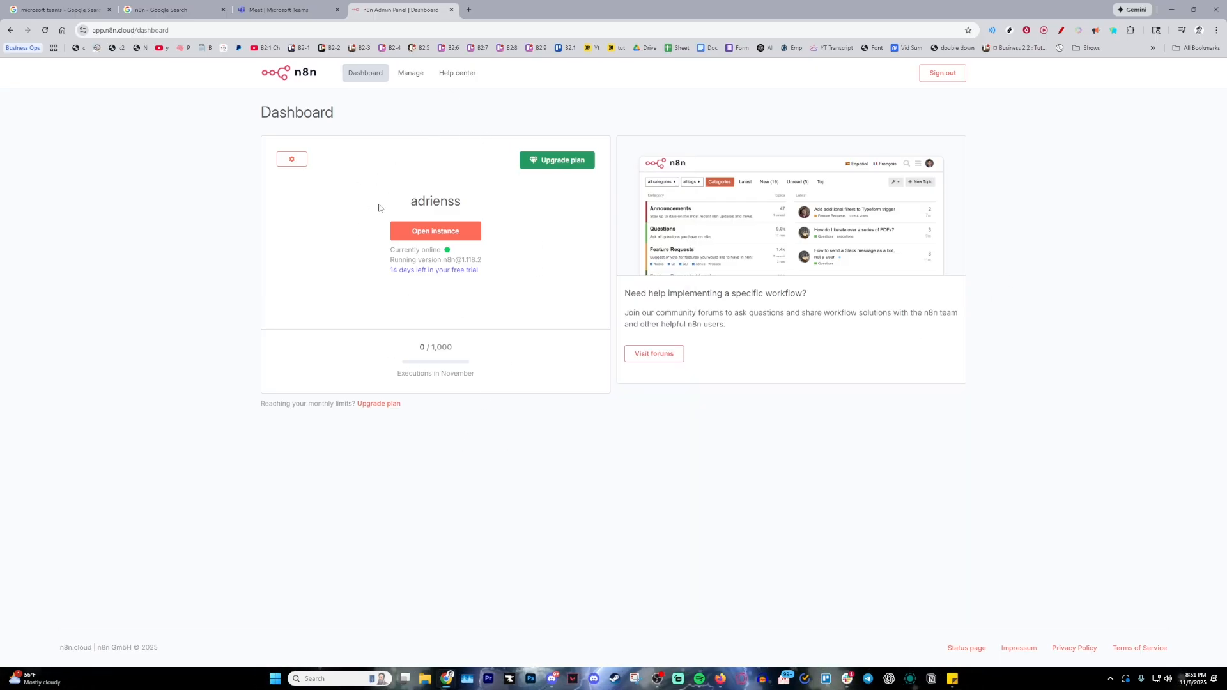
mouse_move(373, 130)
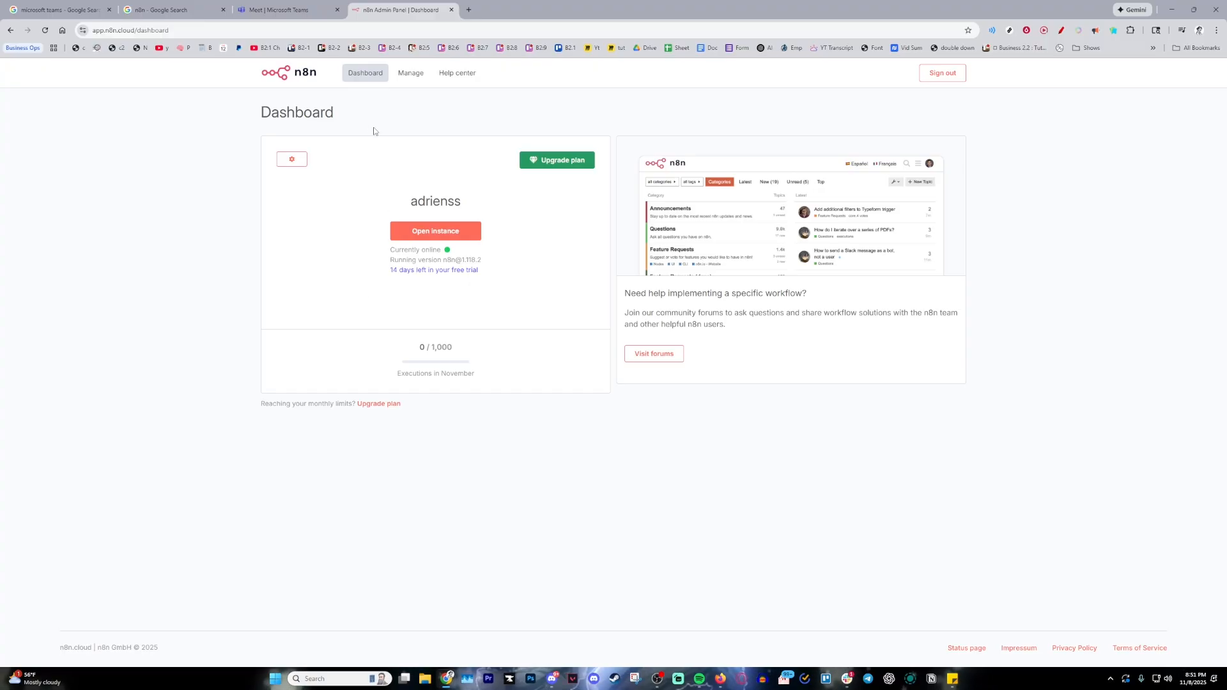
mouse_move(436, 231)
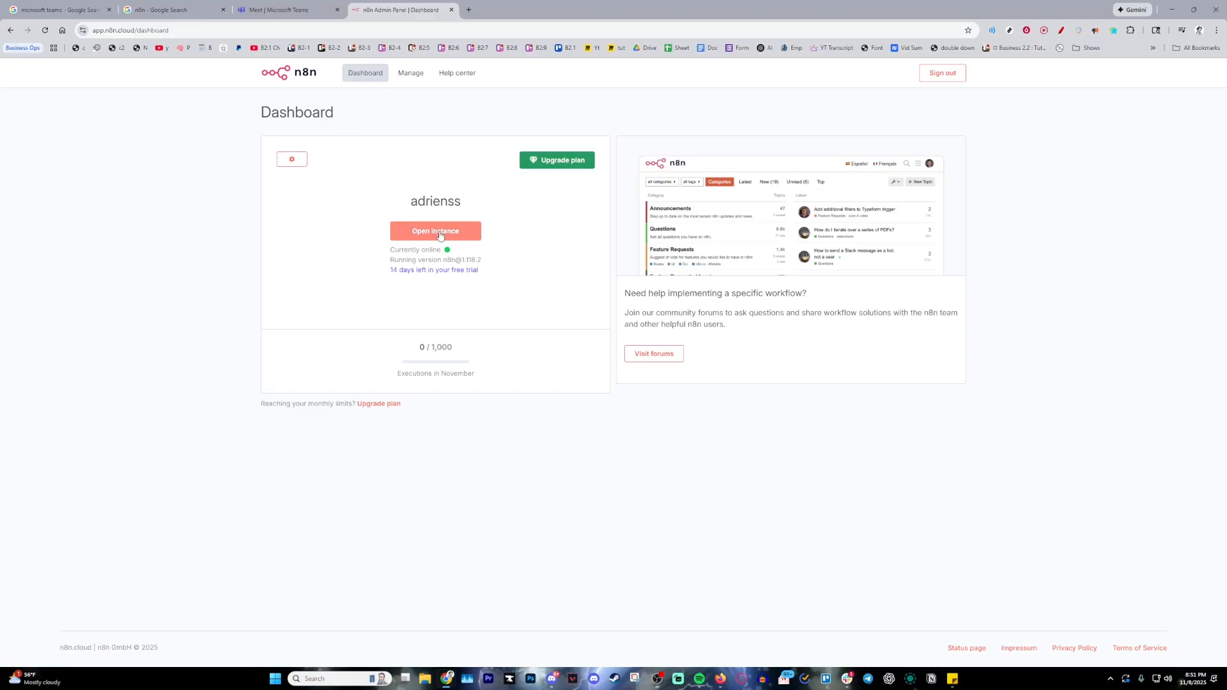
Step: Open the running instance to reach its workflows Overview page
left_click(435, 230)
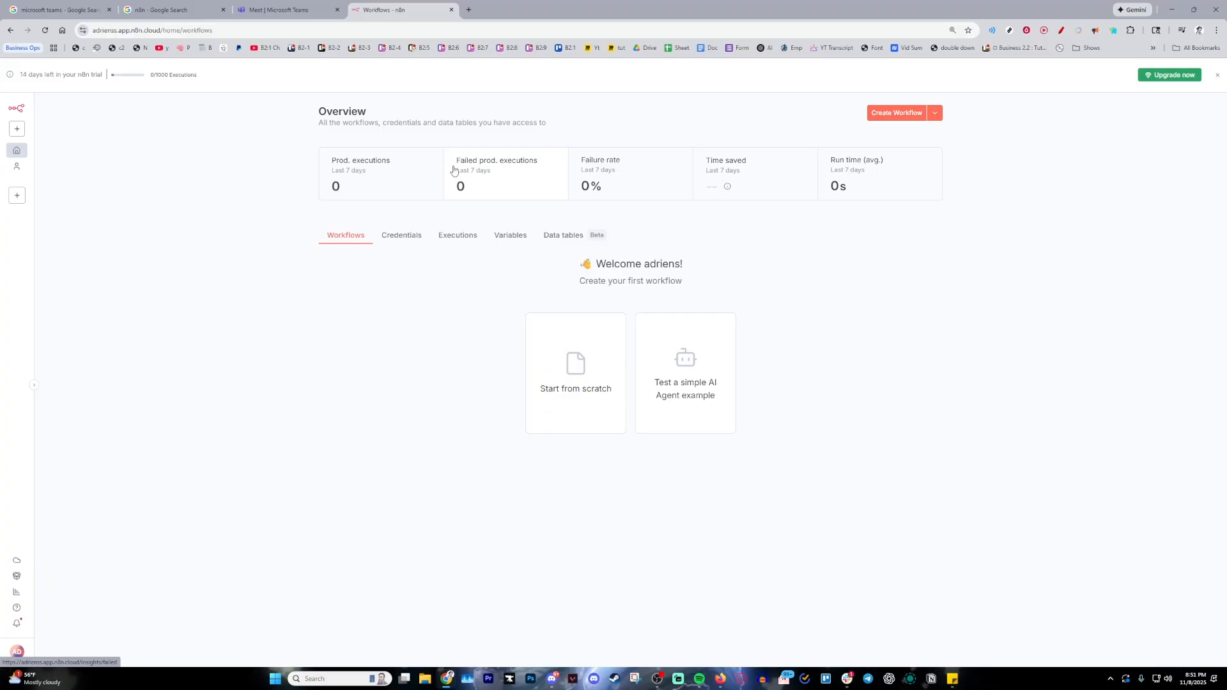
mouse_move(480, 375)
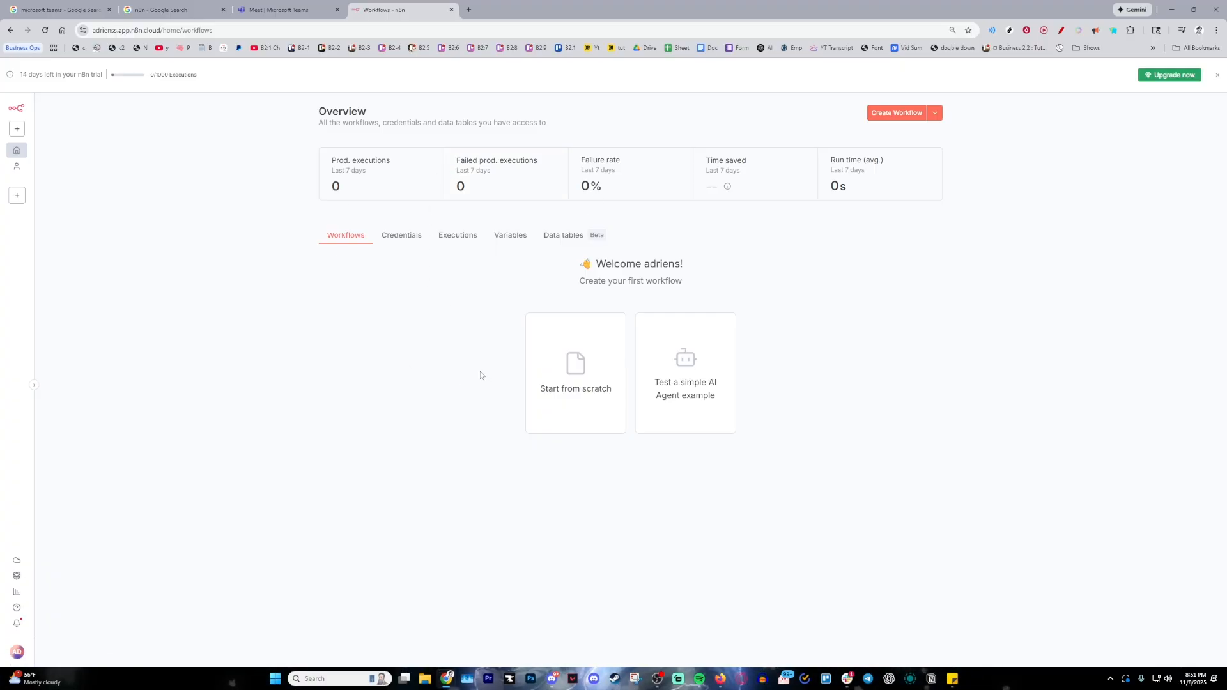
mouse_move(133, 163)
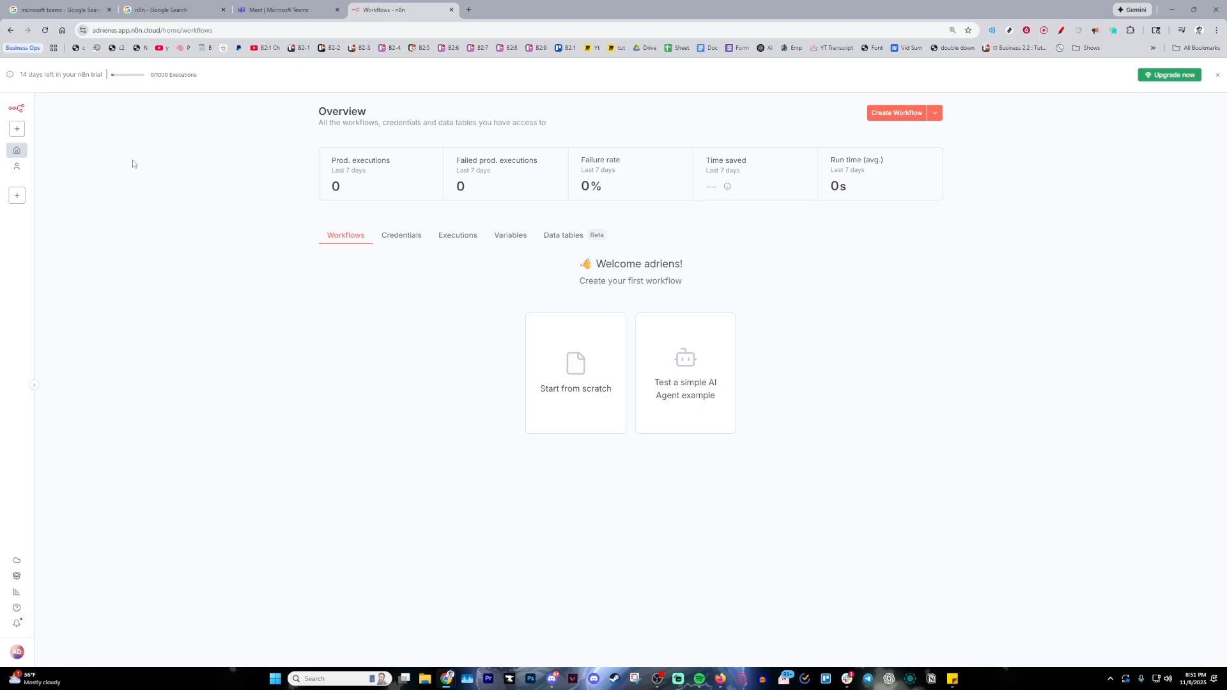
mouse_move(17, 167)
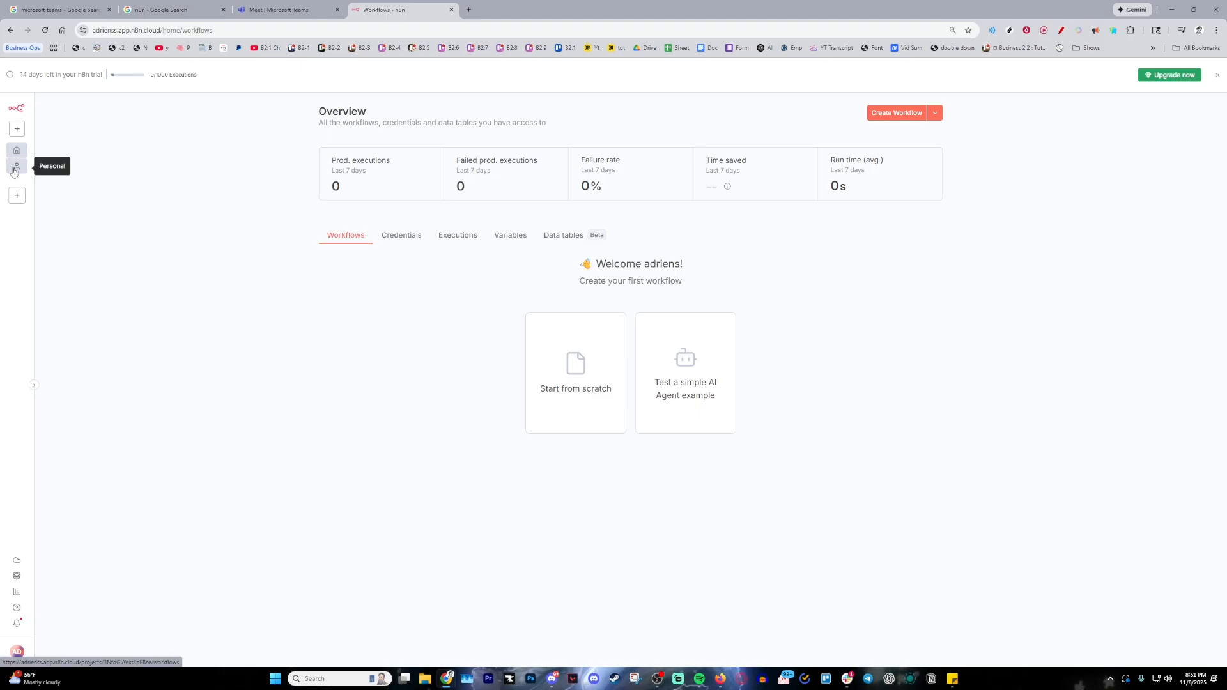
mouse_move(17, 150)
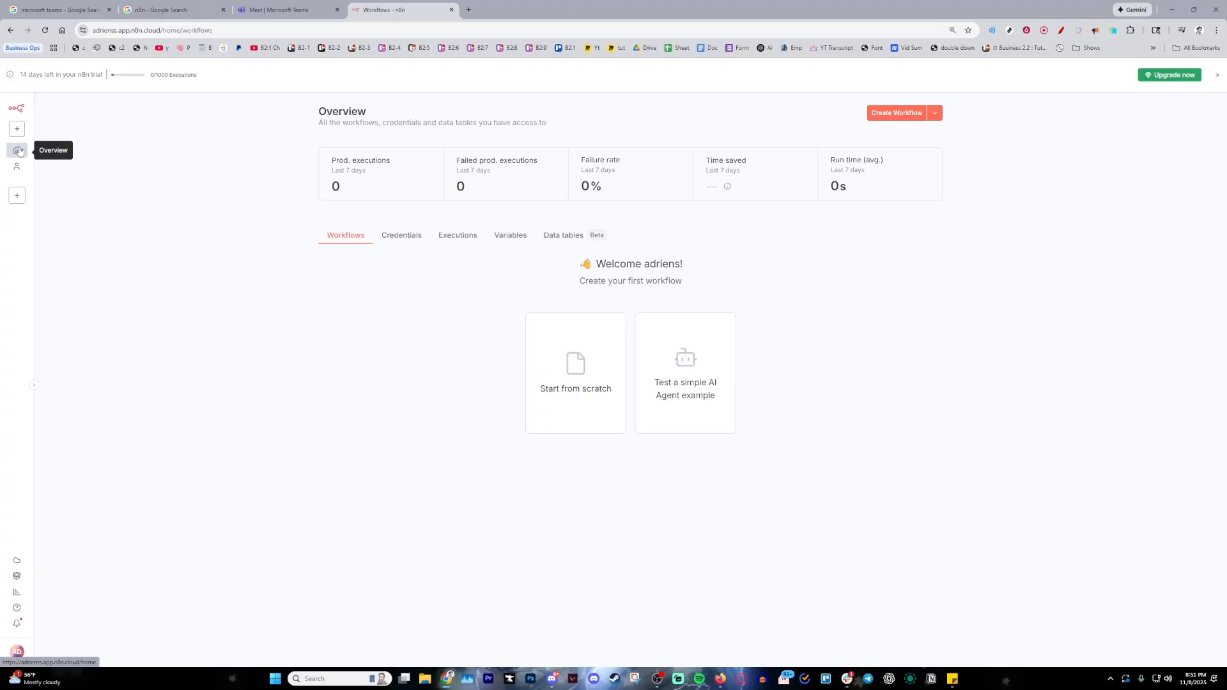
mouse_move(16, 167)
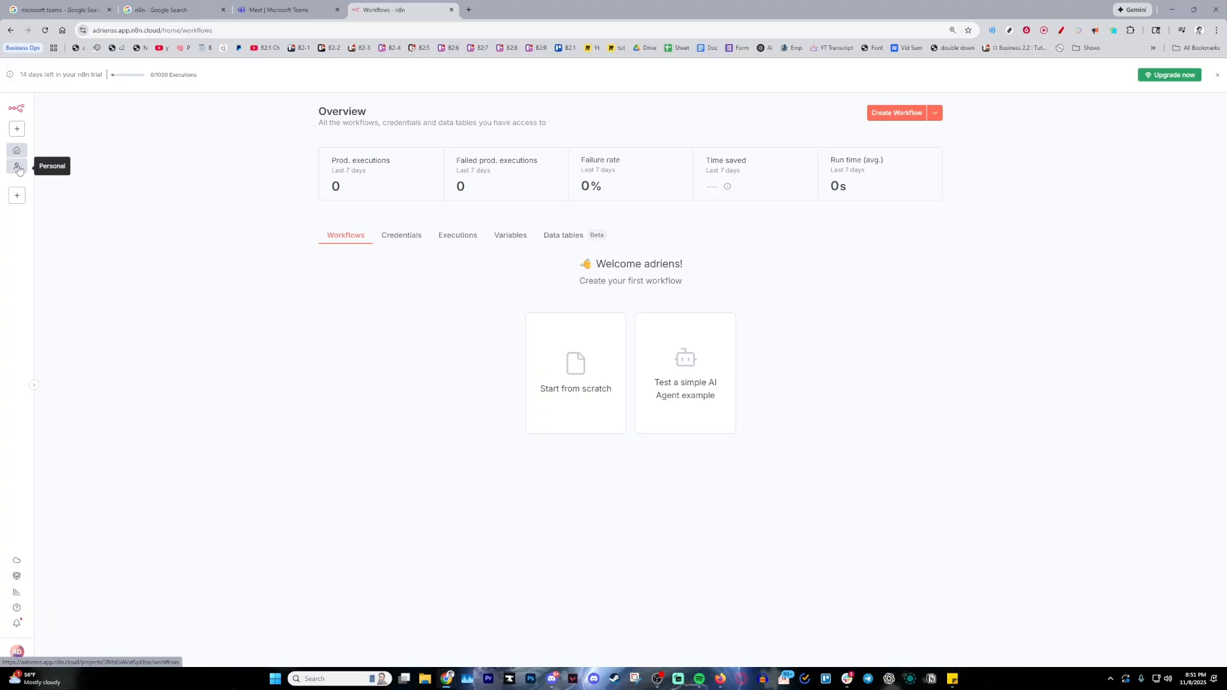
Step: Show the Personal project's empty Credentials list
left_click(17, 167)
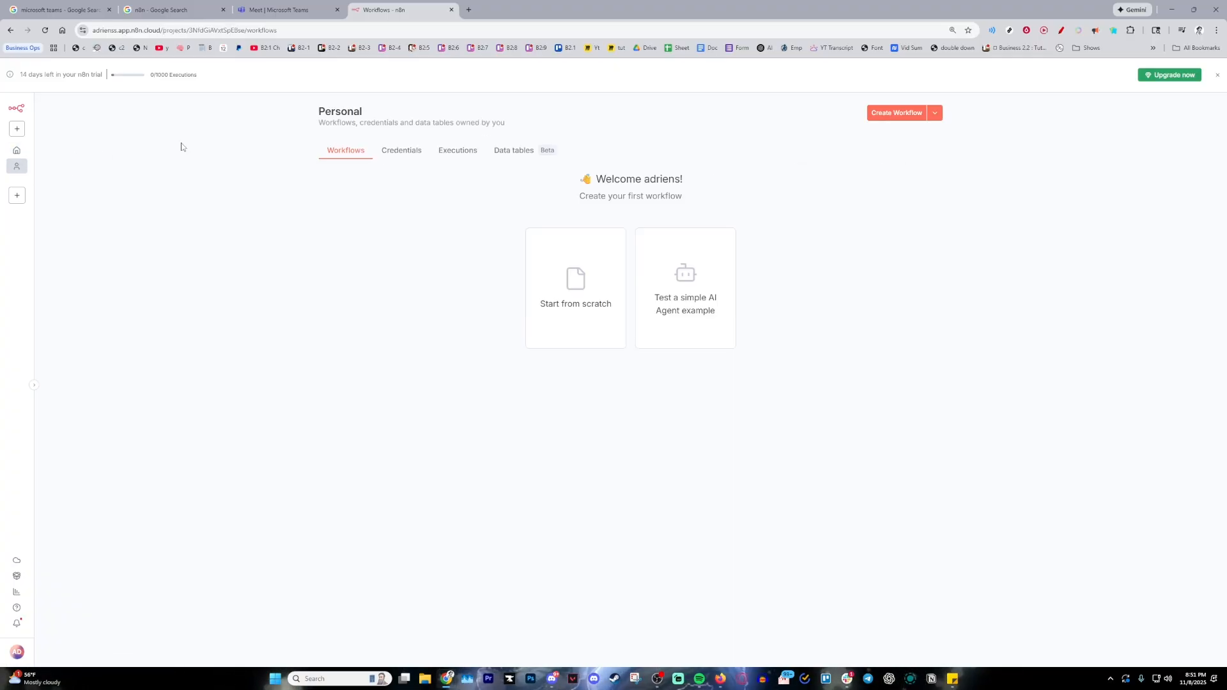
mouse_move(379, 216)
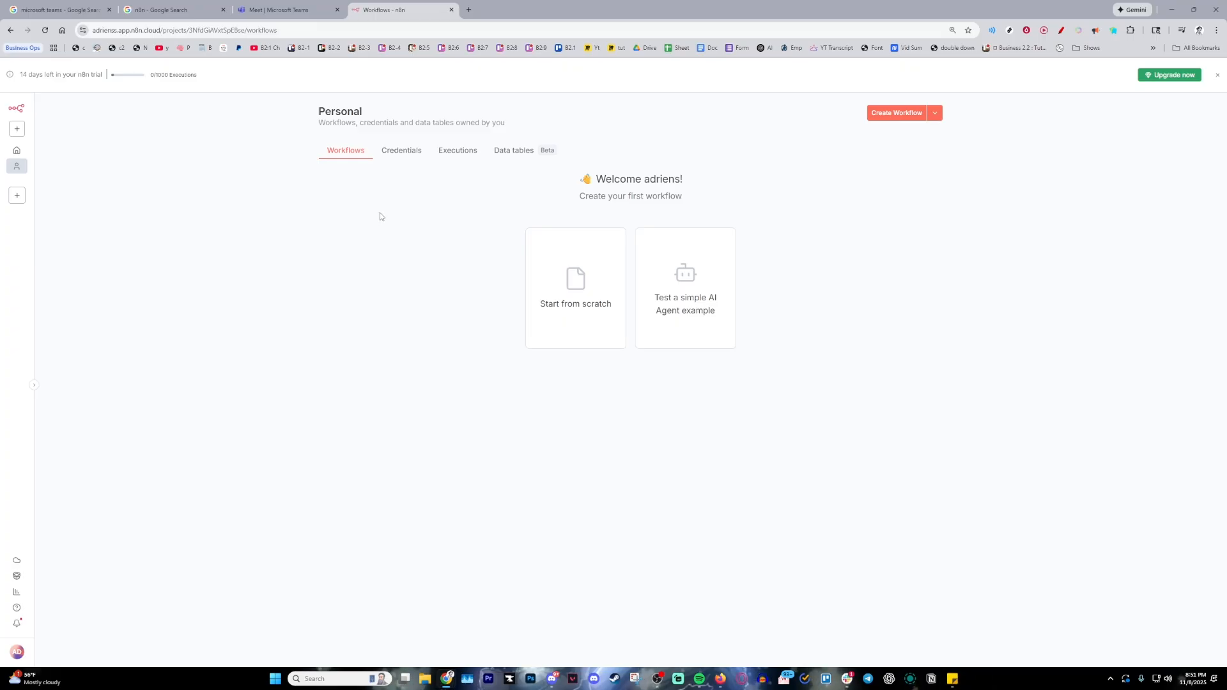
mouse_move(339, 154)
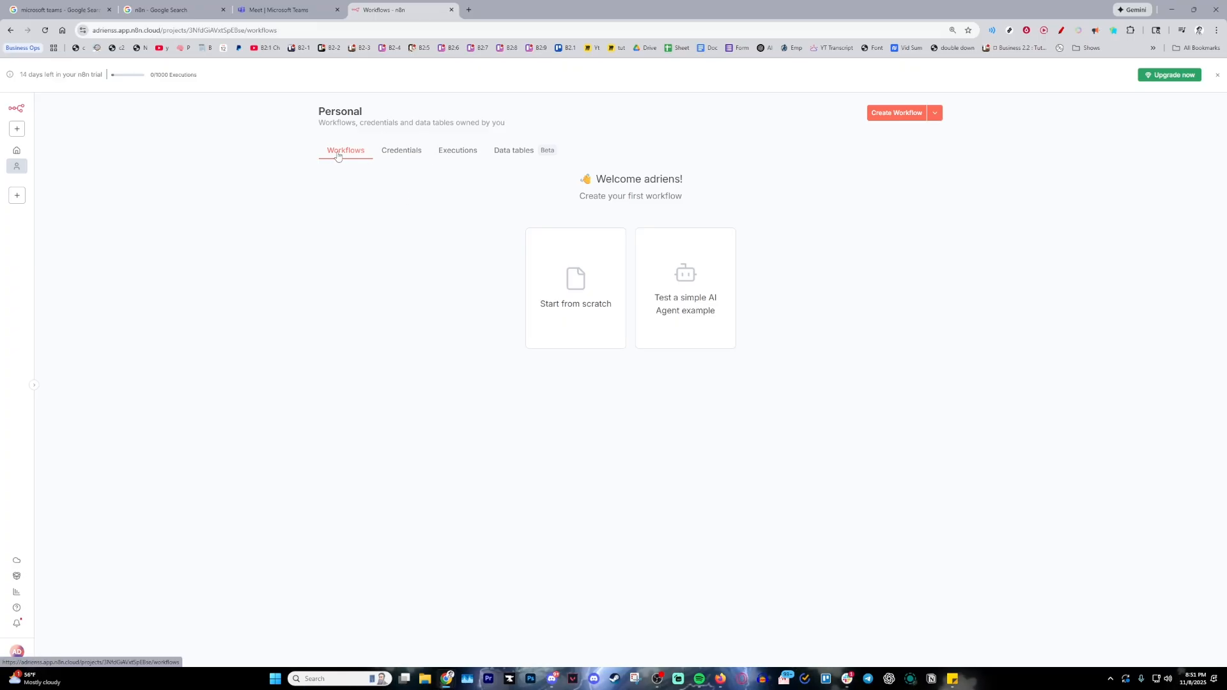
left_click(402, 150)
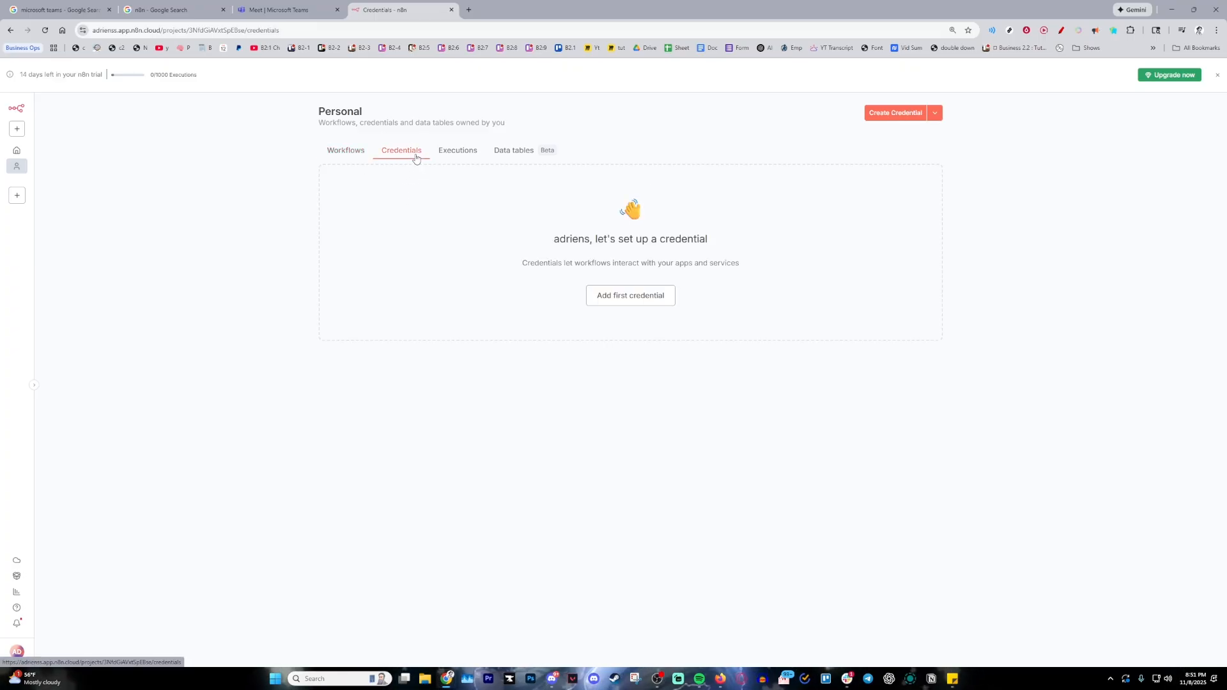
mouse_move(560, 215)
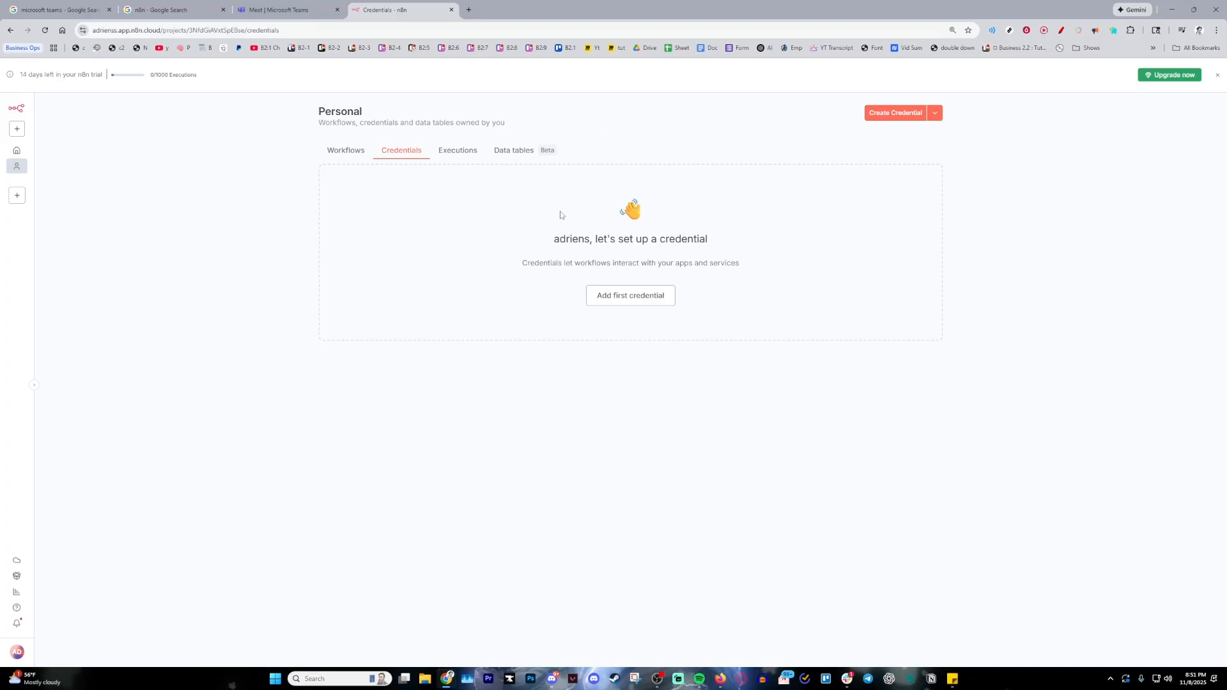
mouse_move(574, 286)
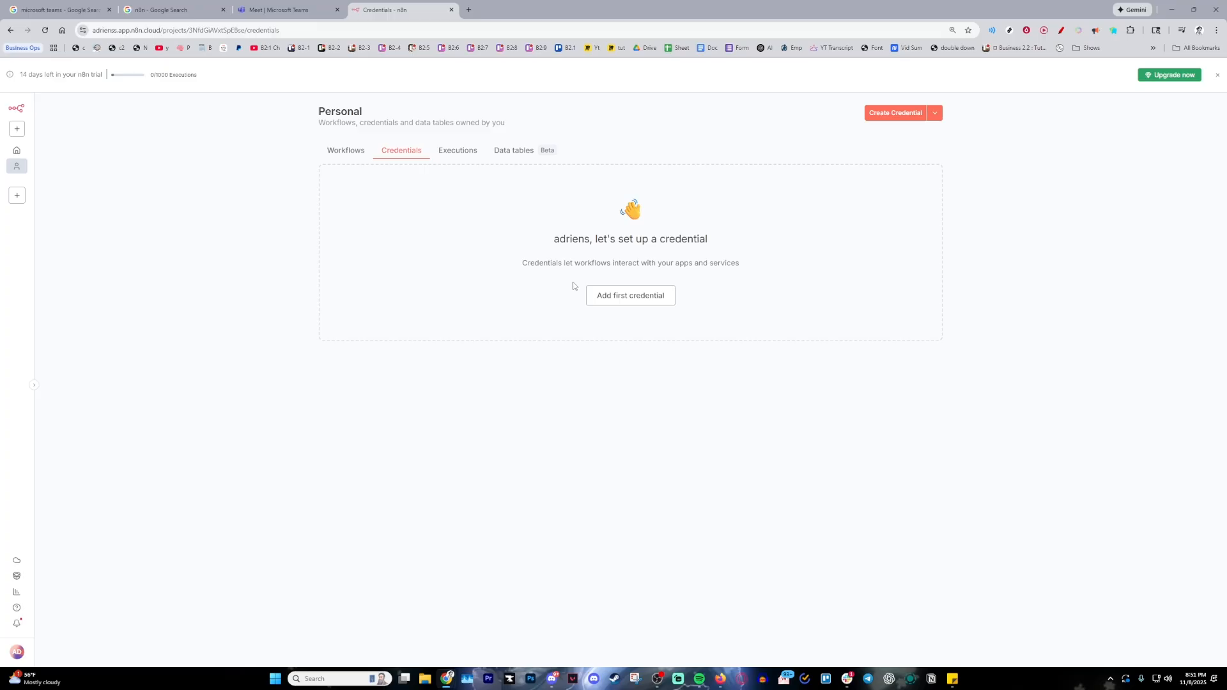
mouse_move(671, 384)
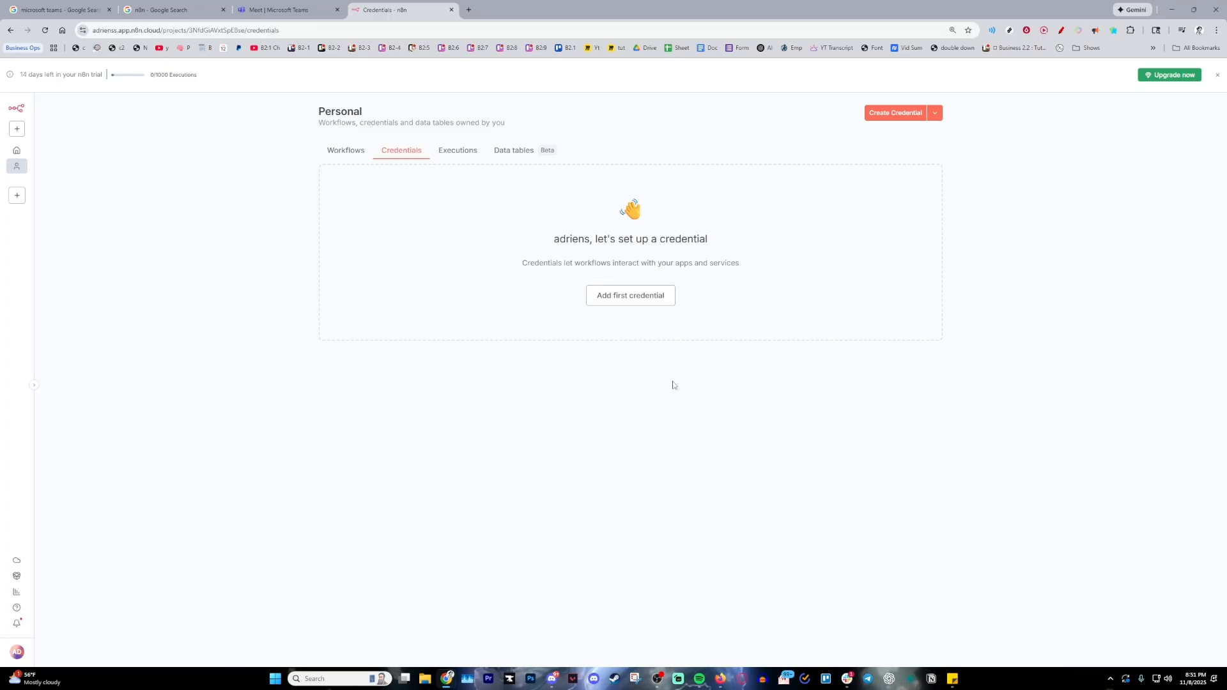
mouse_move(576, 298)
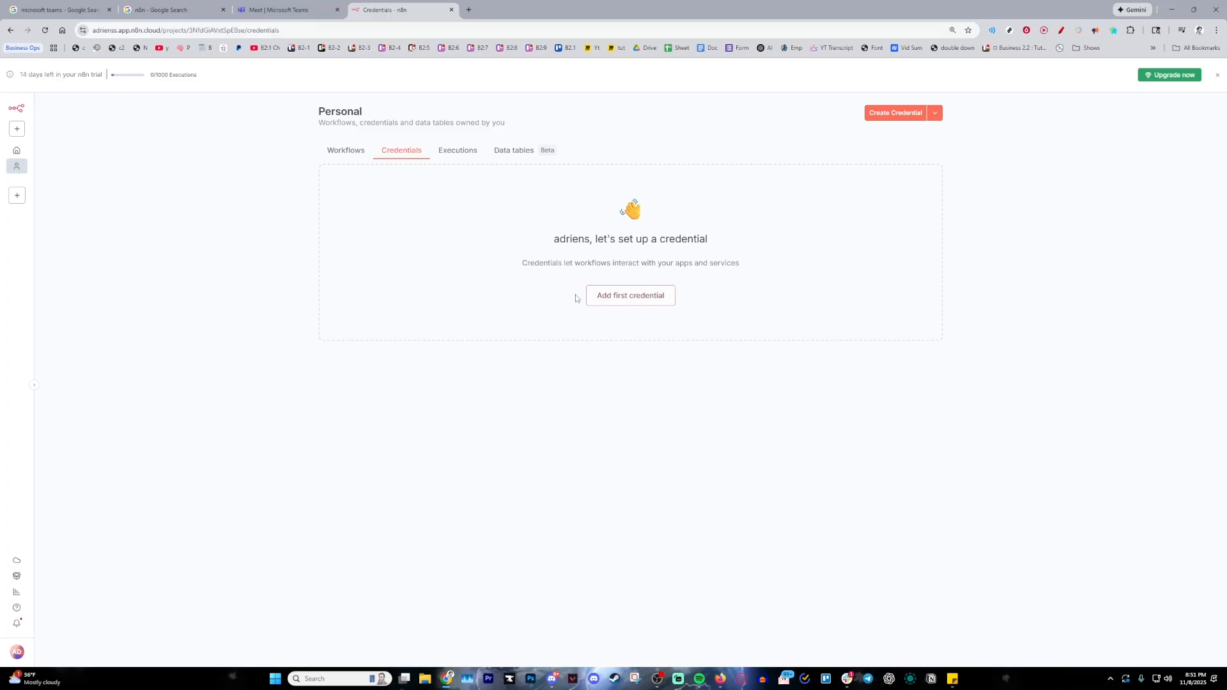
Step: Add a first credential and narrow the app search to 'microsoft teams' for Microsoft Teams OAuth2 API
left_click(630, 296)
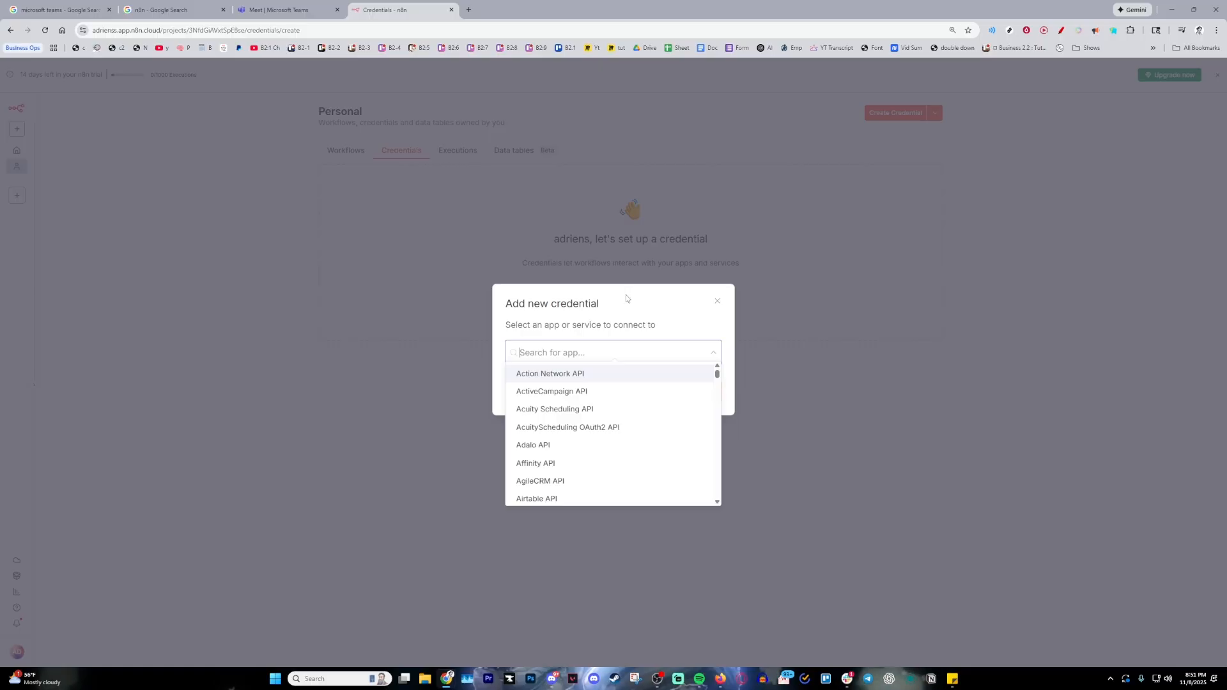
mouse_move(714, 365)
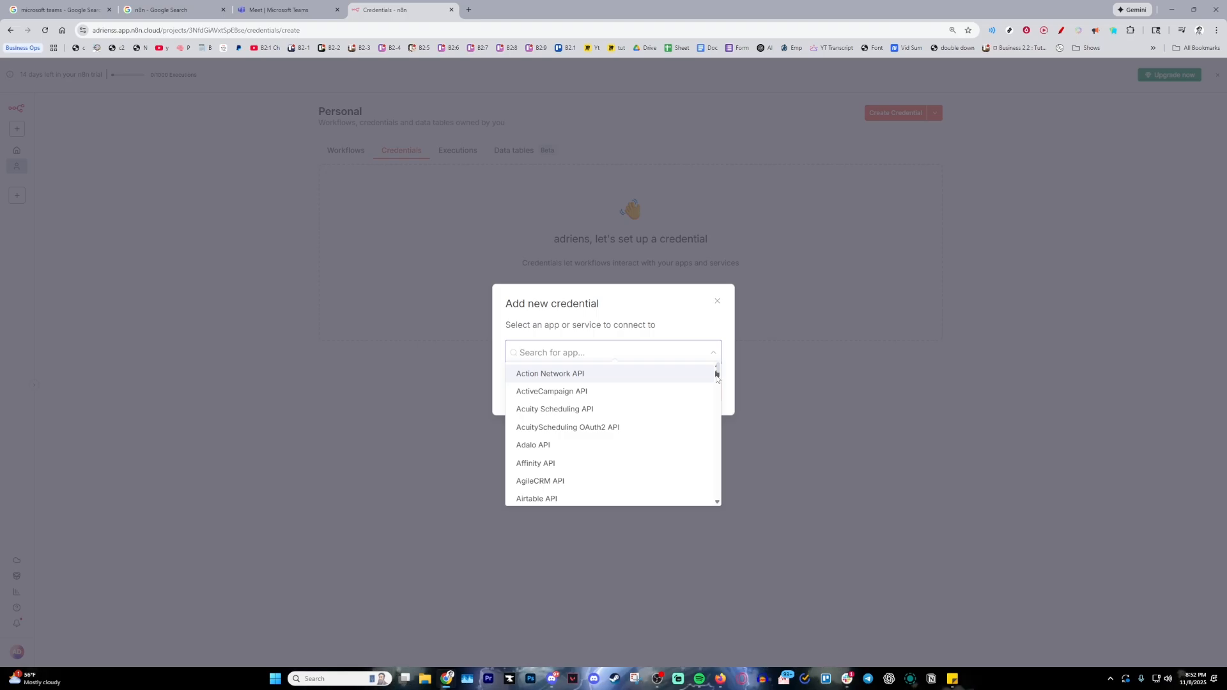
scroll("down", 3)
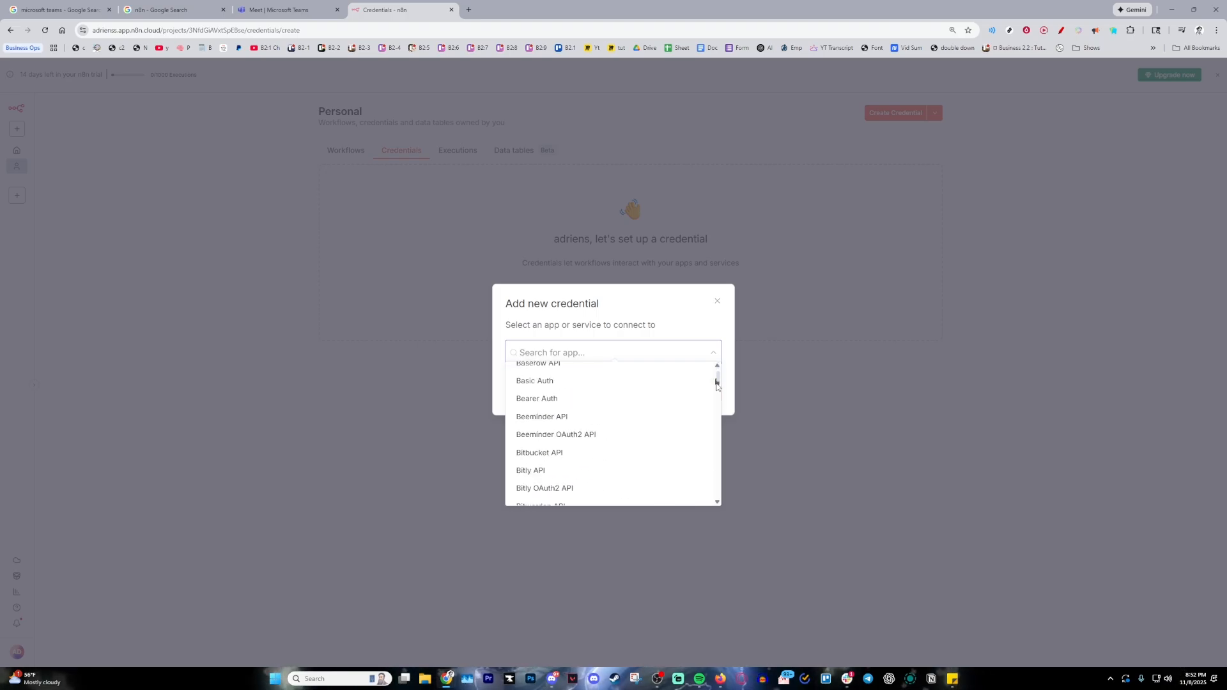
scroll("down", 3)
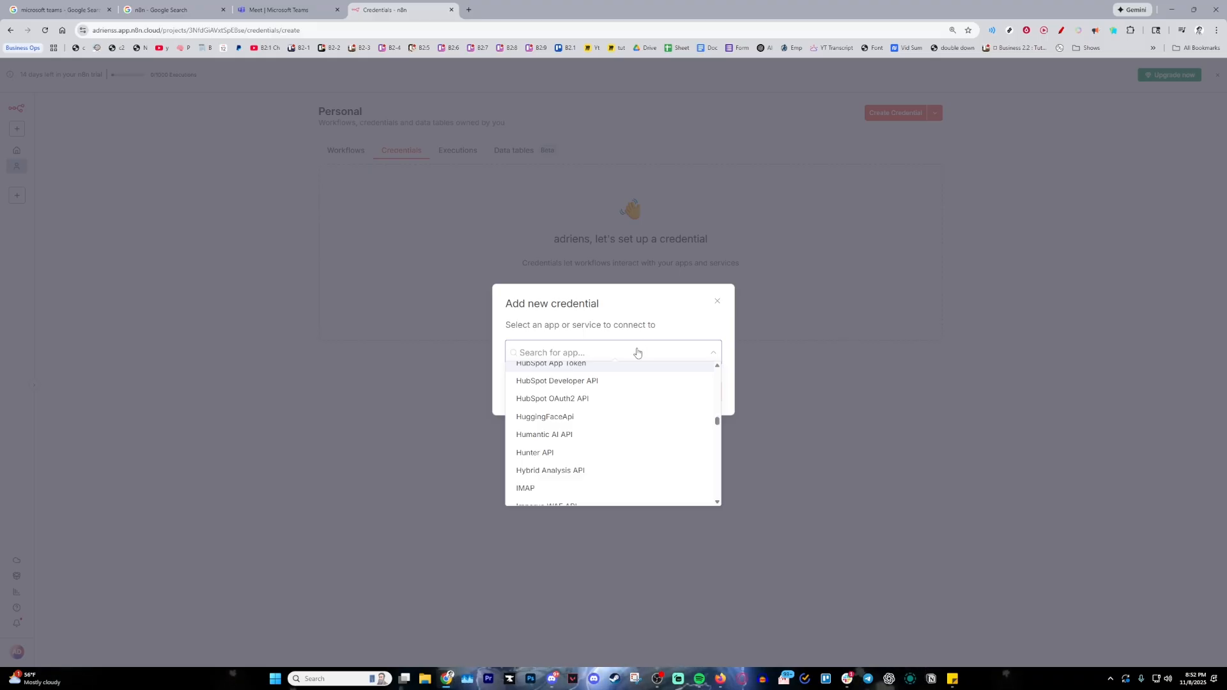
type("mic")
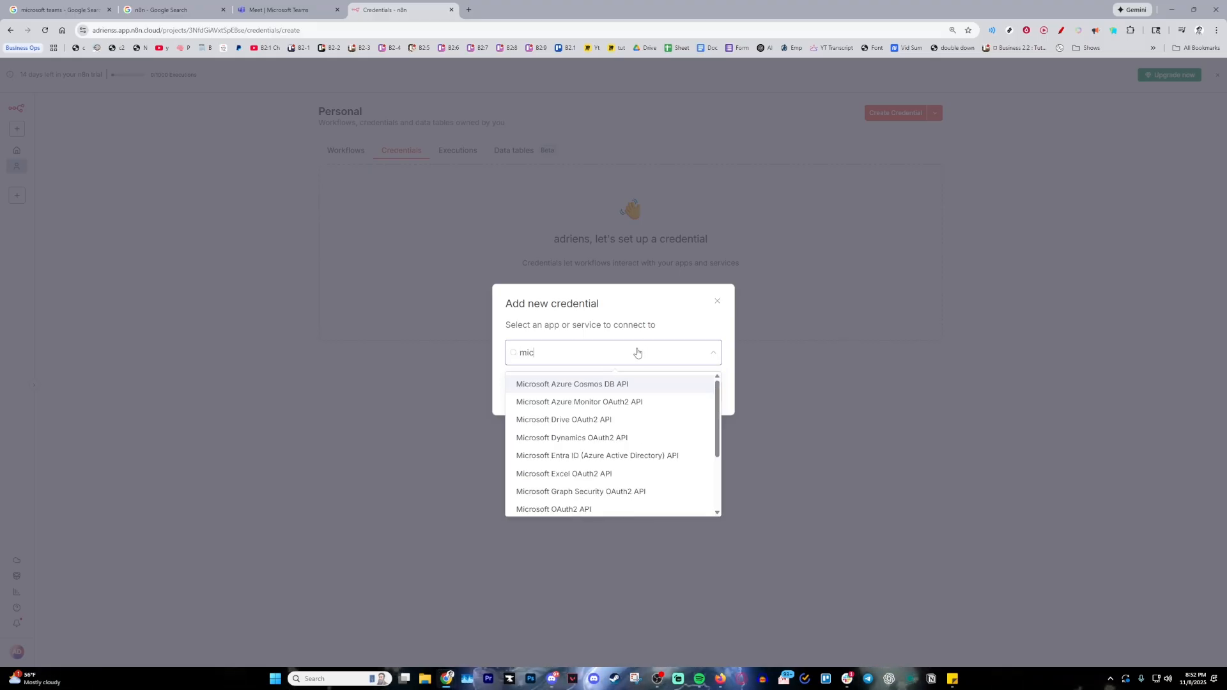
type("rosoft")
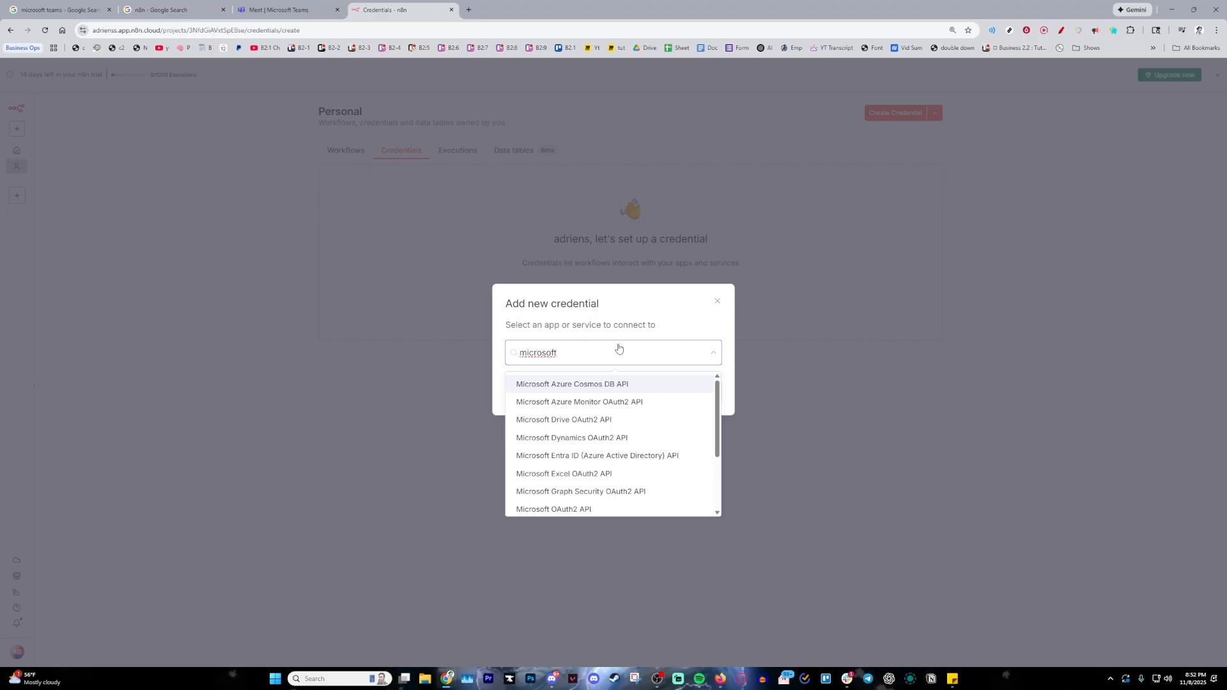
type("teams")
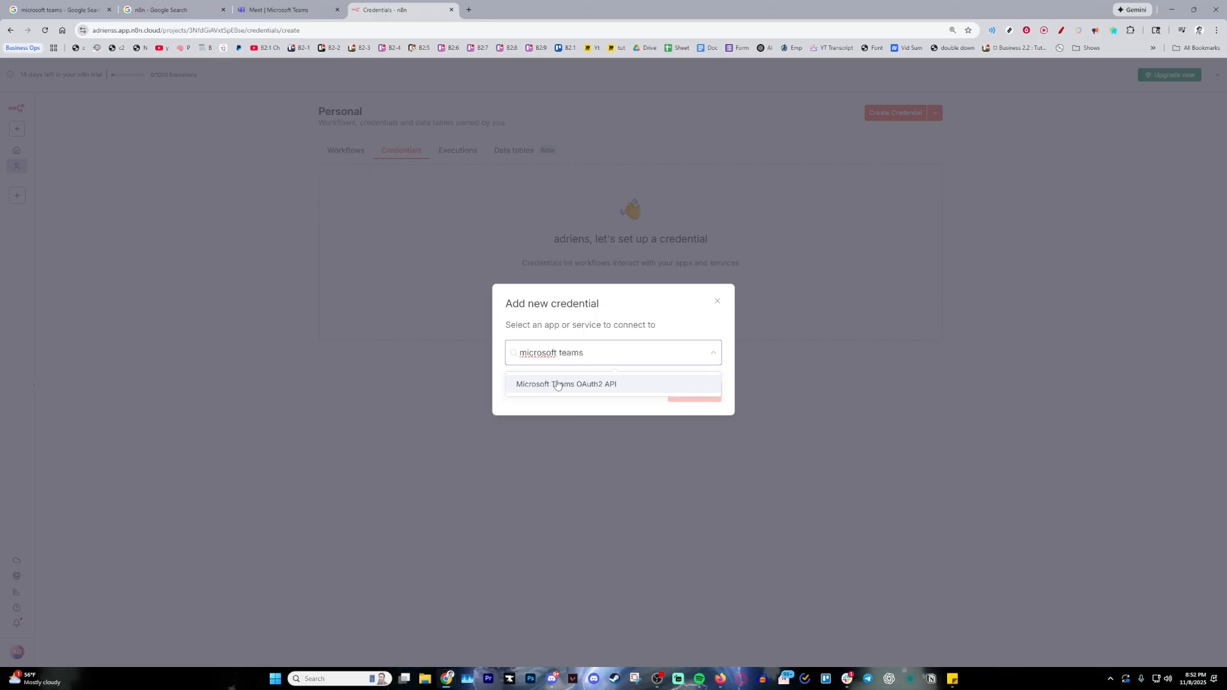
mouse_move(592, 395)
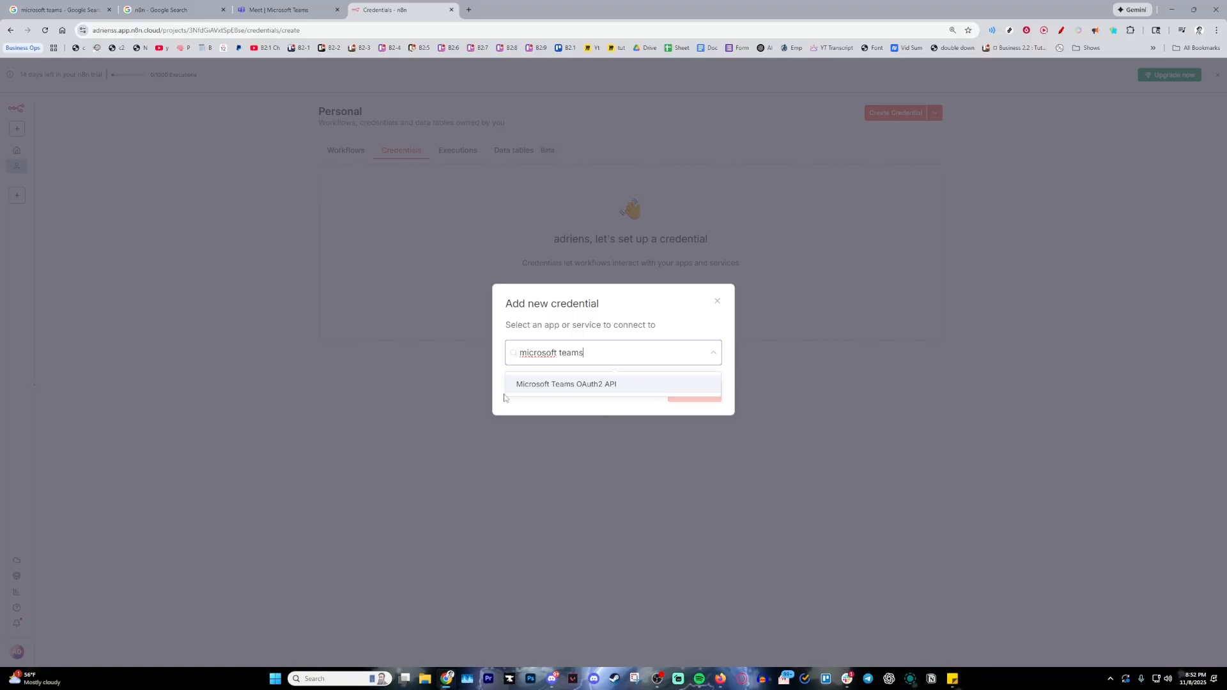
mouse_move(485, 347)
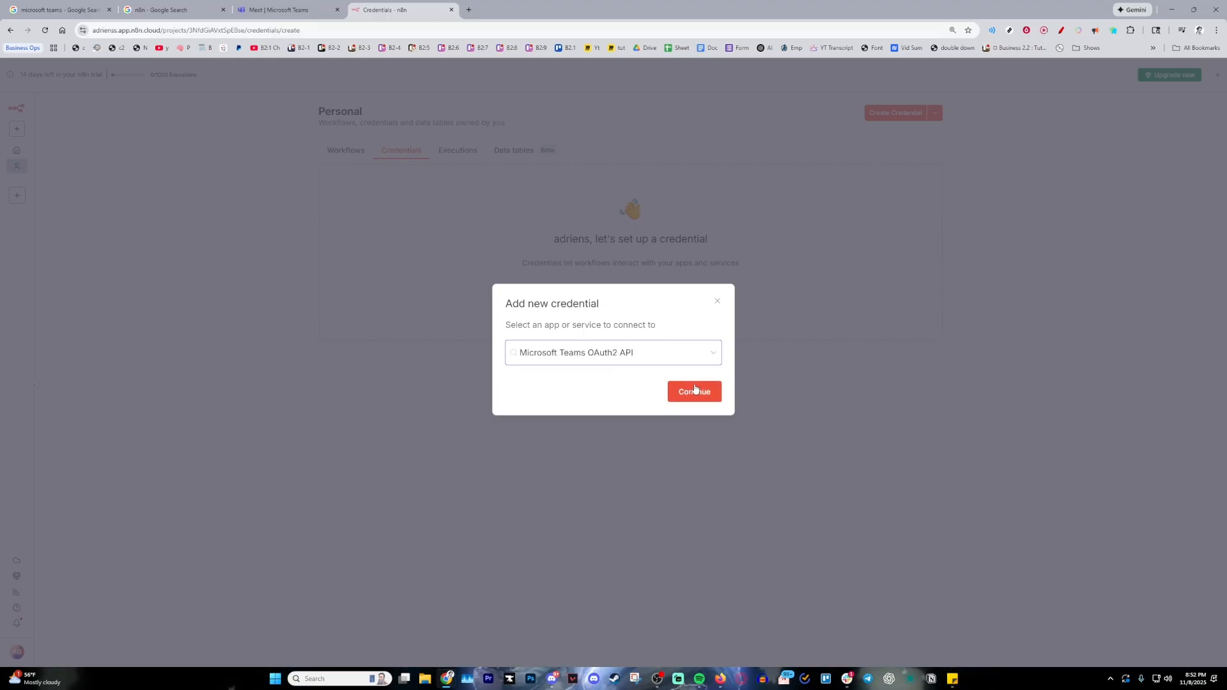
Step: Continue to the Microsoft Teams account credential setup form
left_click(694, 392)
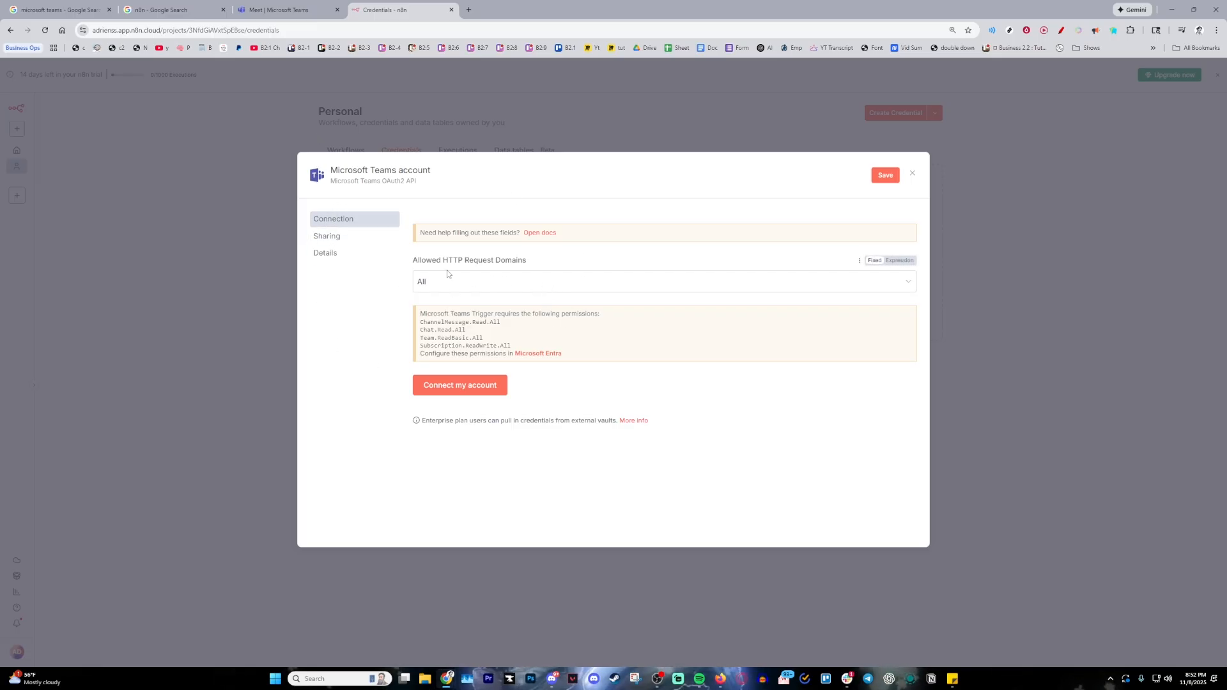
mouse_move(505, 266)
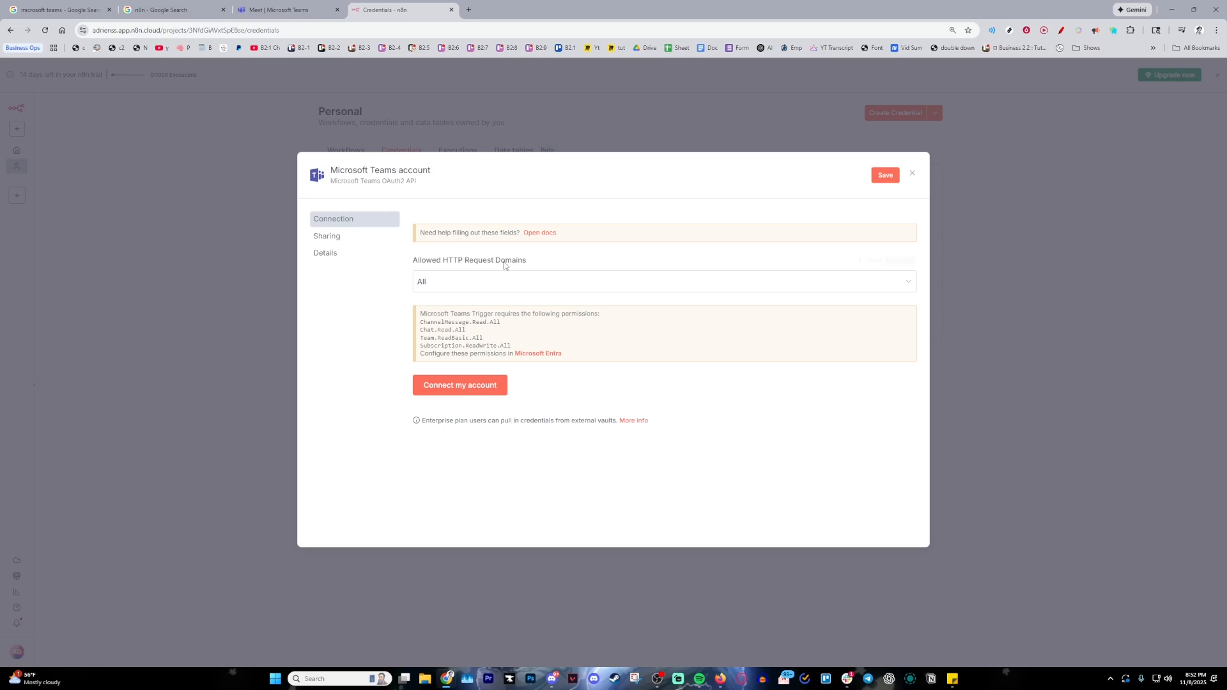
mouse_move(461, 384)
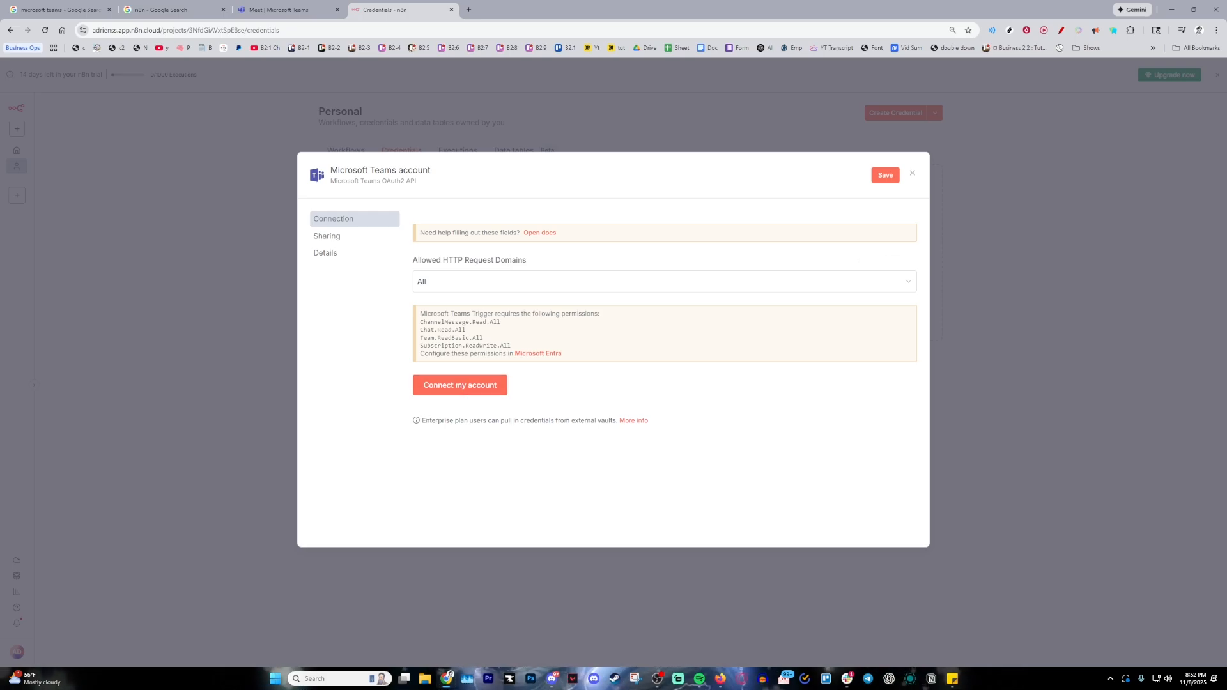
Step: Connect the Microsoft Teams account and accept the n8n cloud permissions in the Microsoft consent popup
left_click(459, 384)
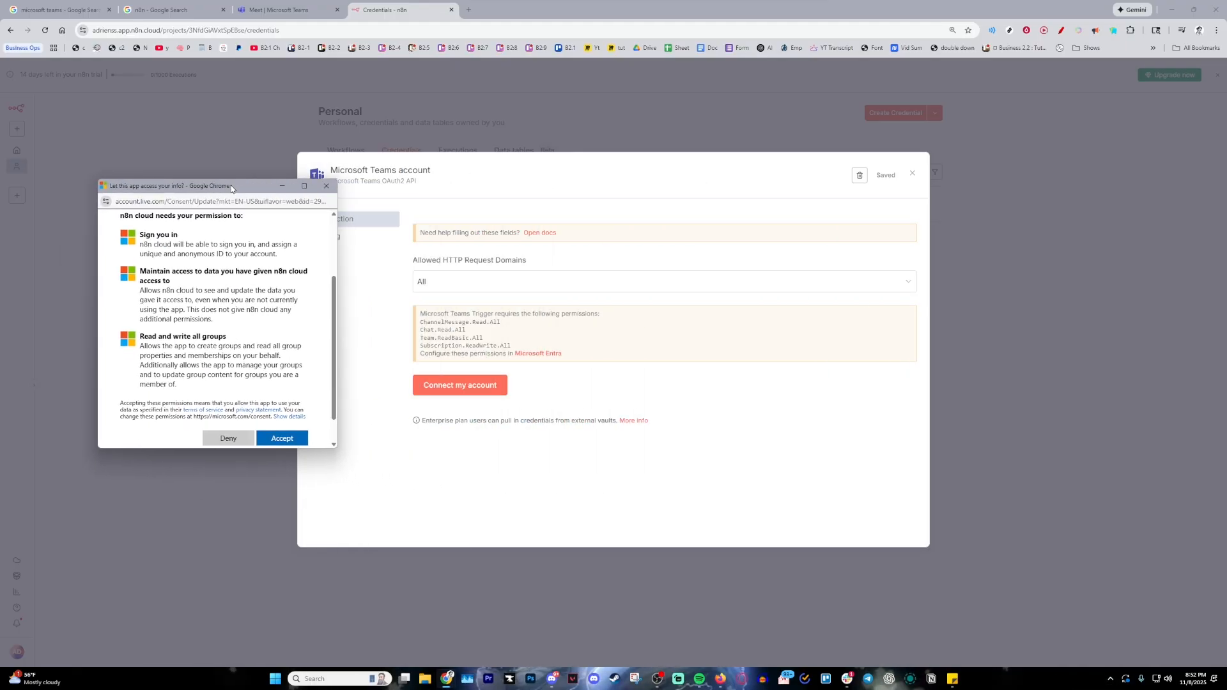
mouse_move(149, 101)
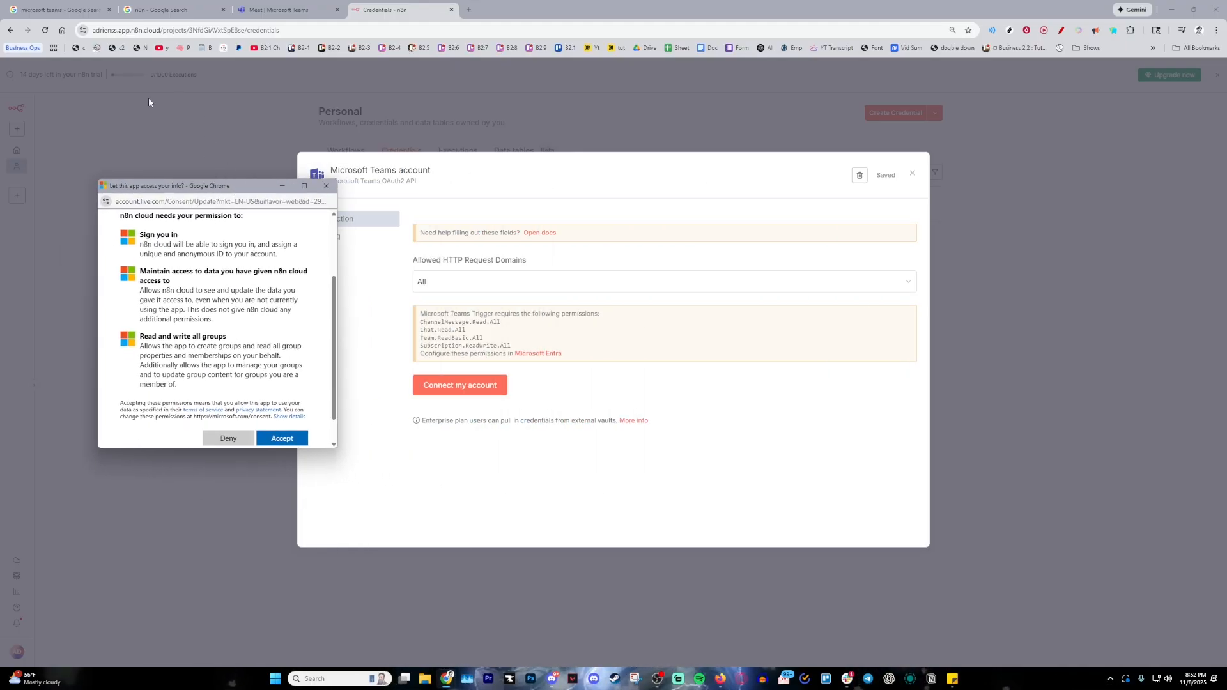
mouse_move(129, 289)
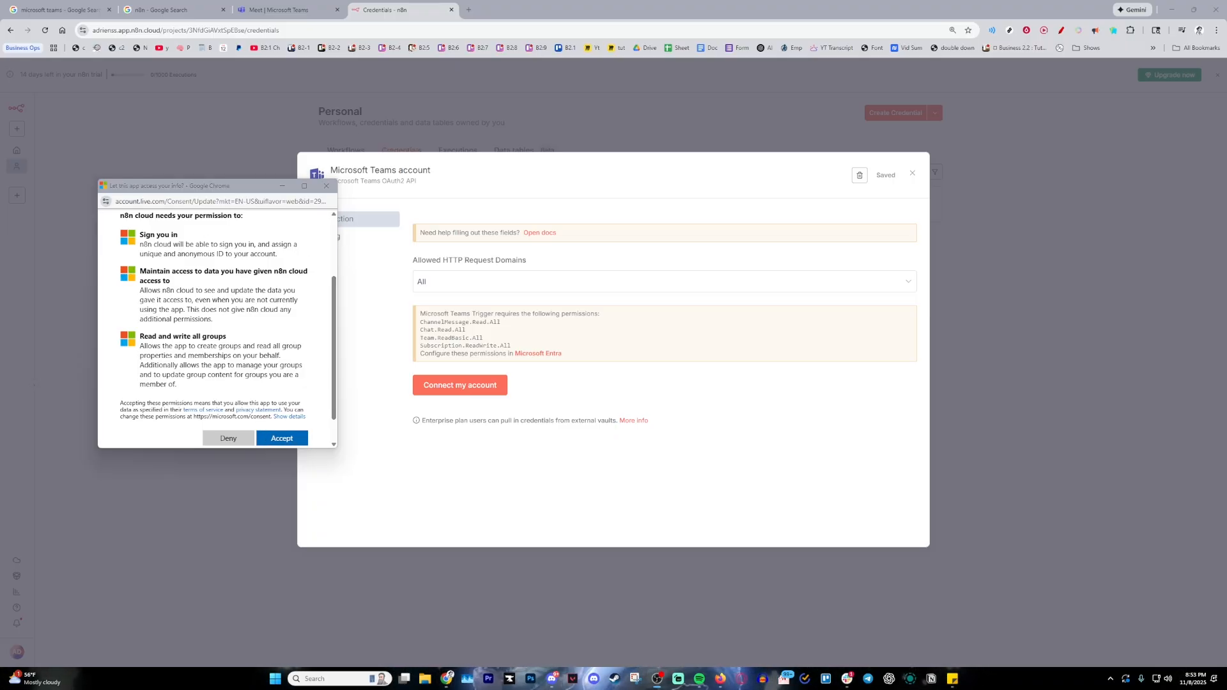
left_click(281, 437)
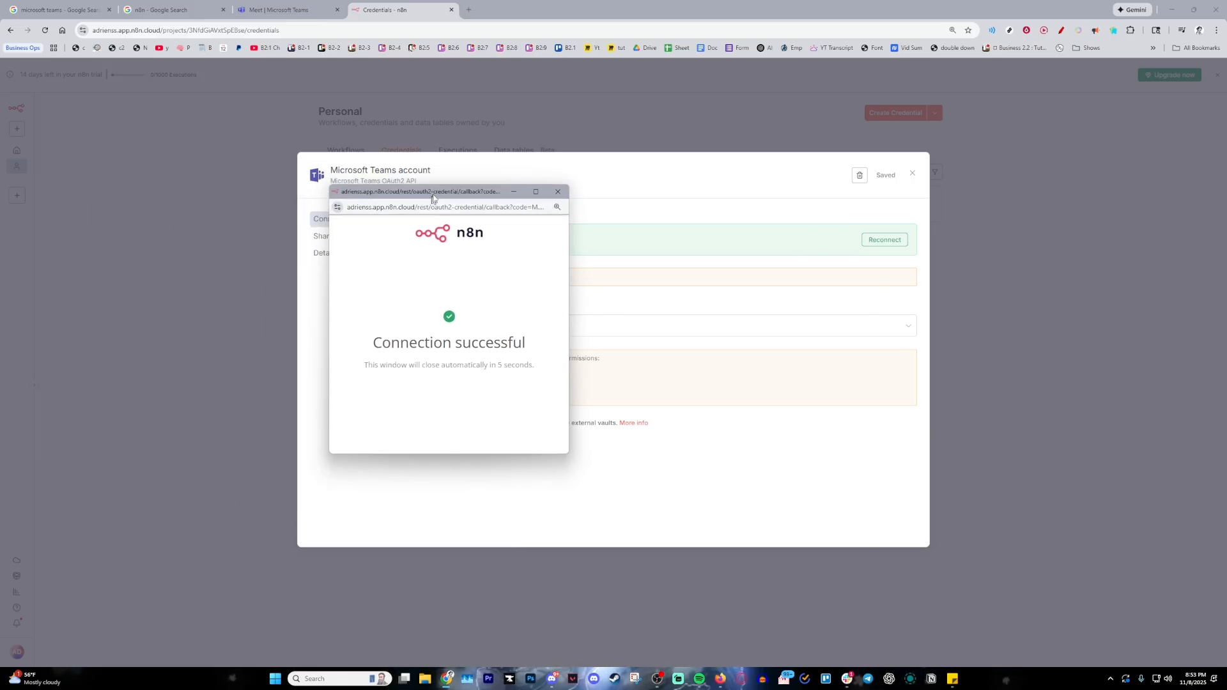
double_click(449, 341)
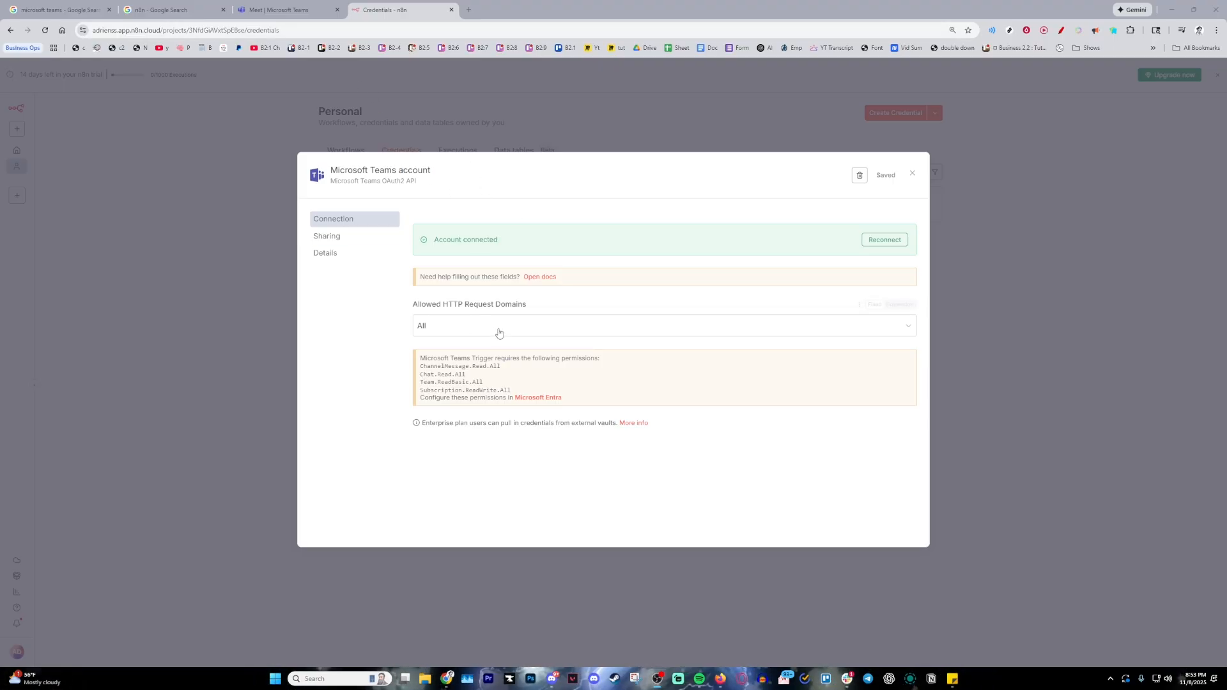
Step: Close the connected credential so Microsoft Teams account appears in the Personal credentials list
double_click(465, 239)
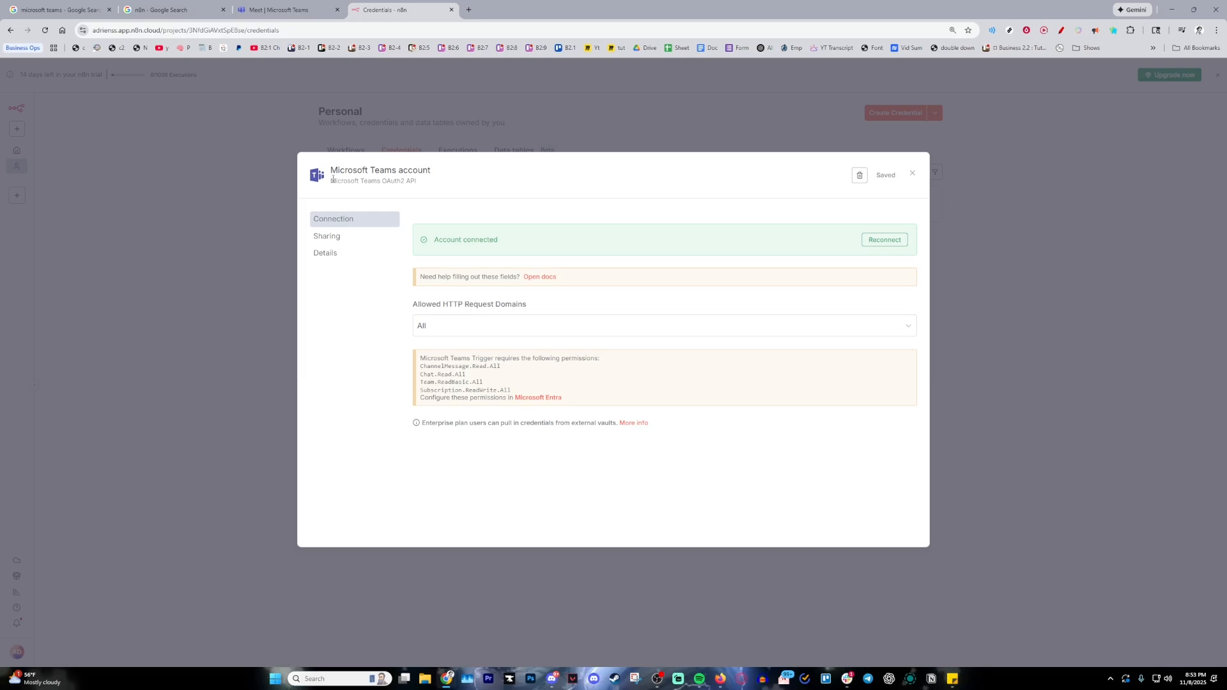
mouse_move(416, 191)
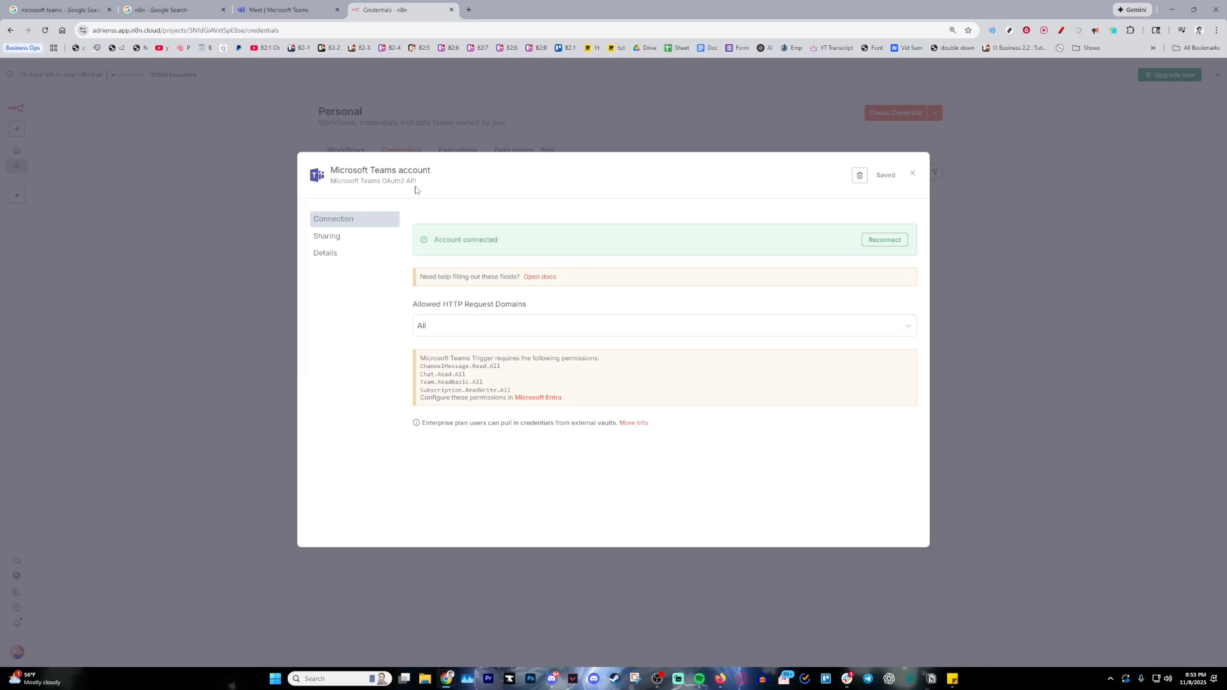
left_click(912, 173)
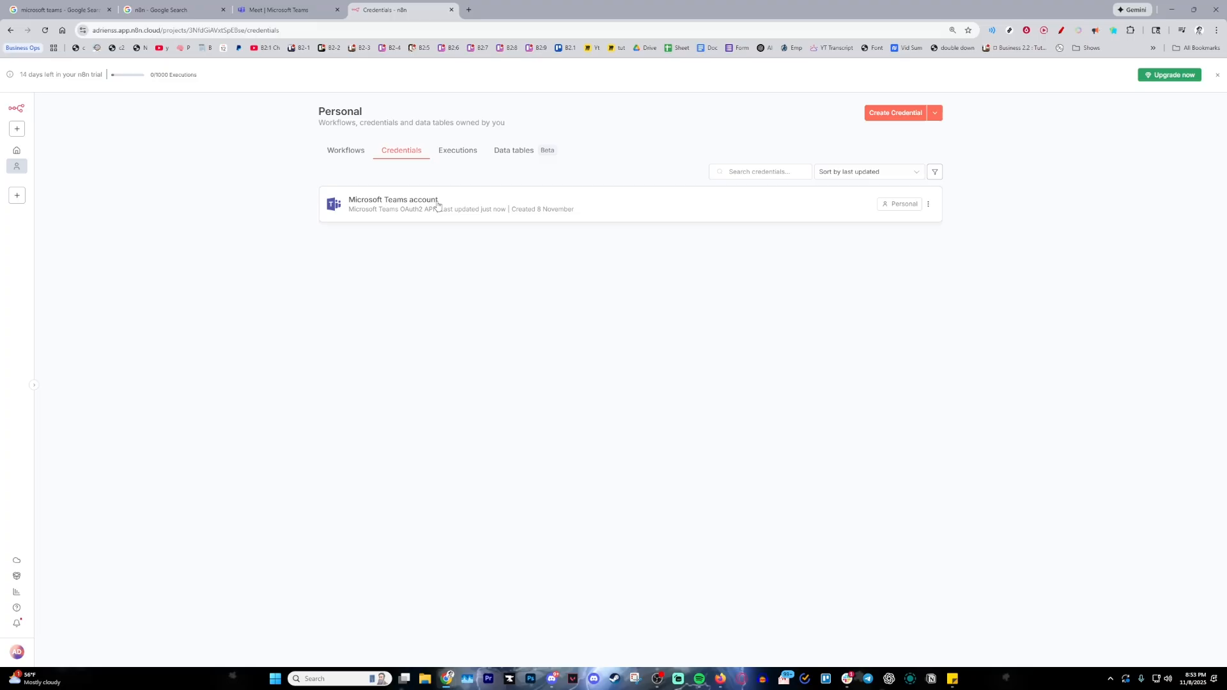
mouse_move(446, 248)
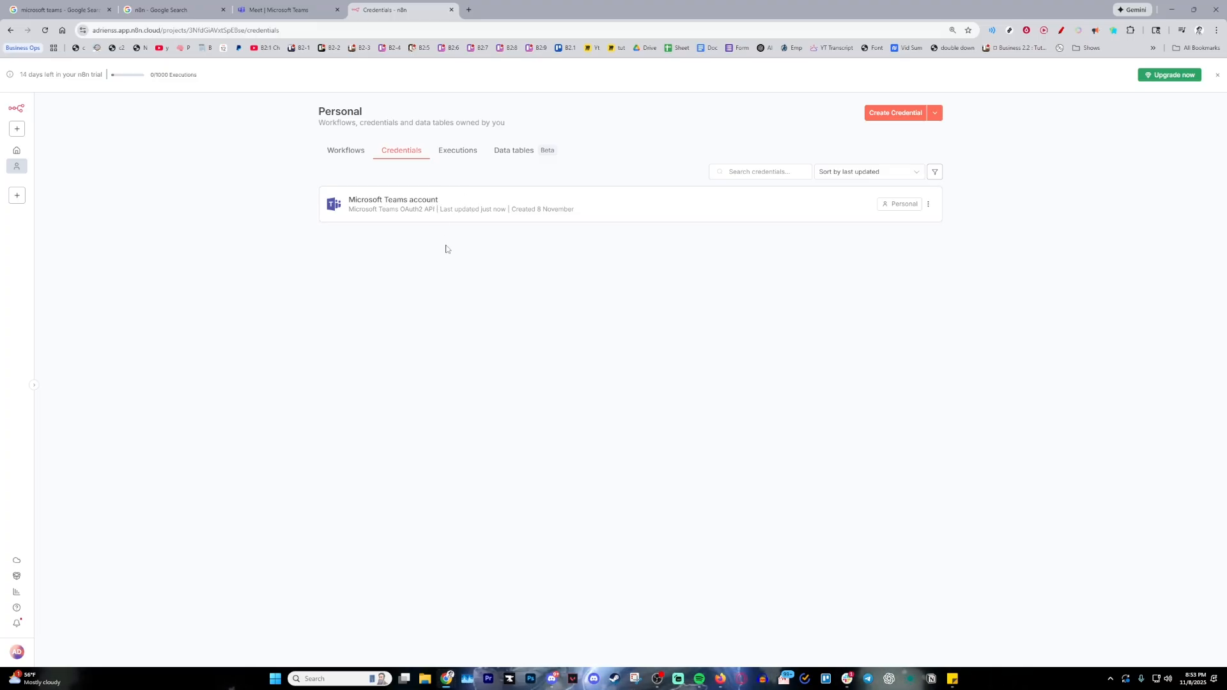